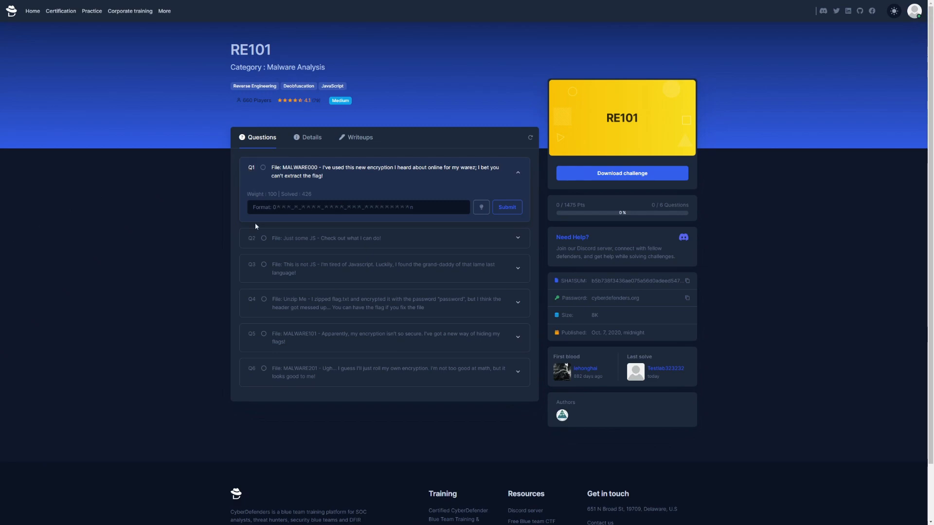
mouse_move(220, 356)
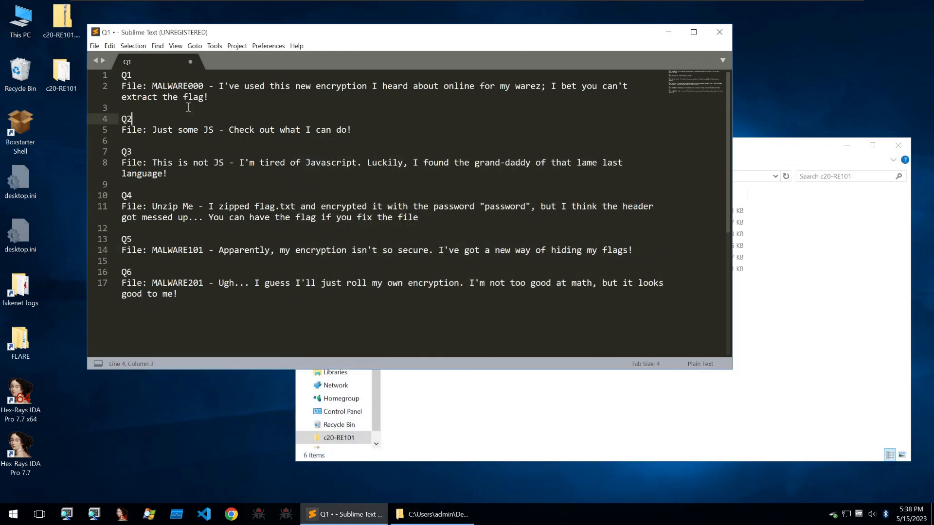
Identify malware000 in Detect It Easy as a 64-bit ELF built by Ubuntu gcc 7.5.0, GLIBC 2.2.5
double_click(177, 86)
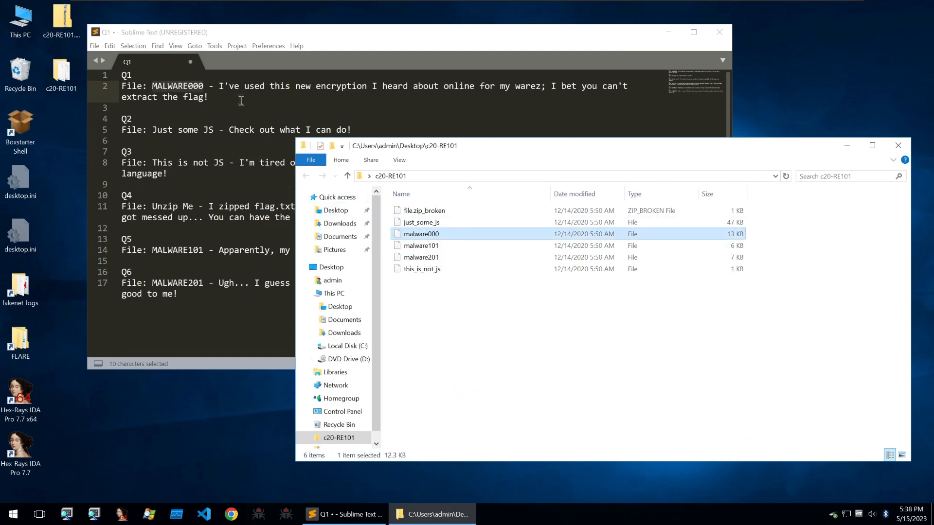
click(411, 90)
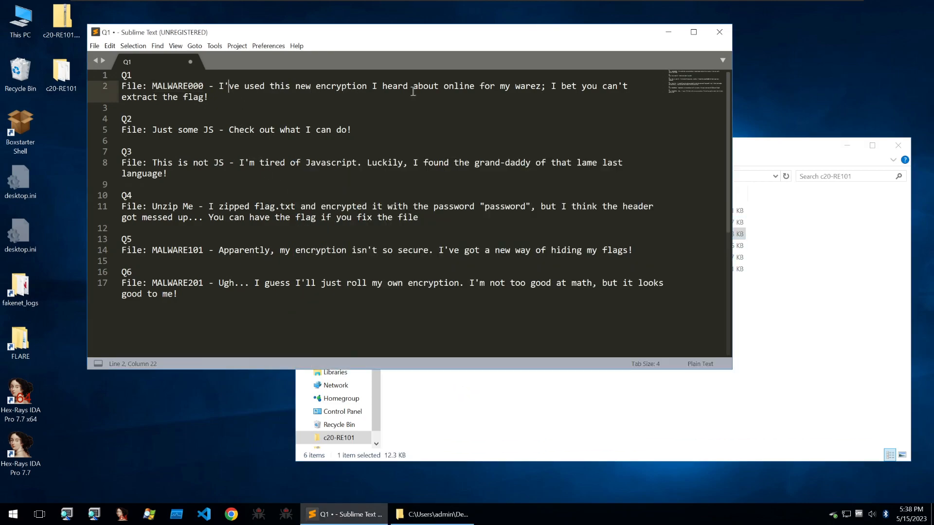
mouse_move(591, 109)
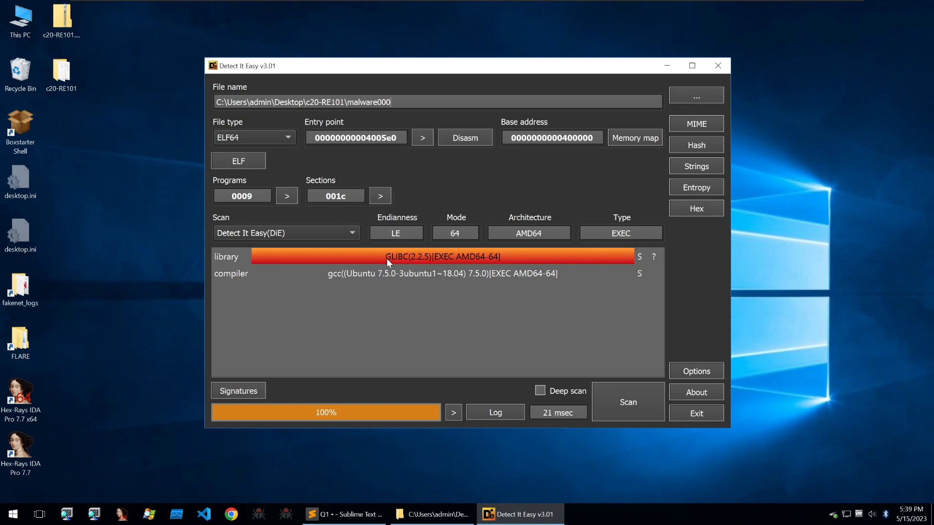
click(417, 273)
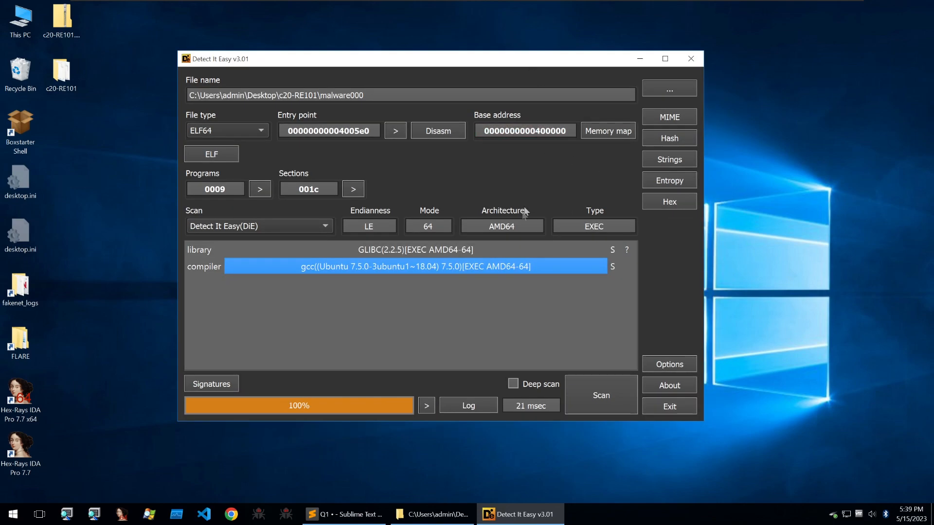
mouse_move(498, 296)
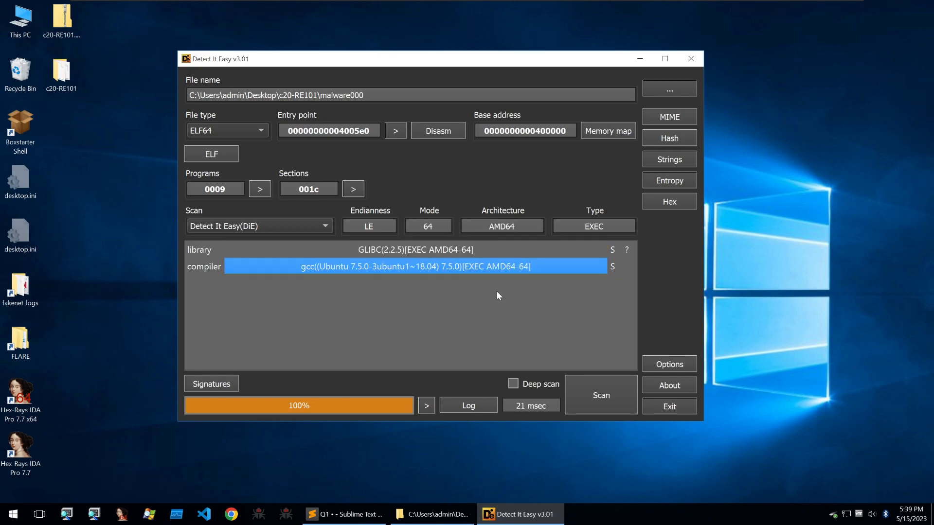
mouse_move(535, 282)
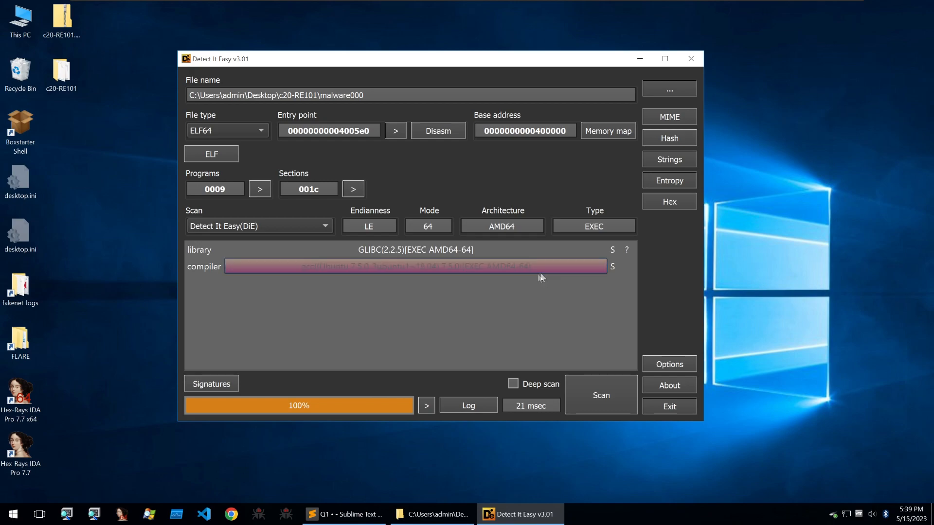
List malware000's strings and copy the Base64-looking string at offset d64
click(668, 159)
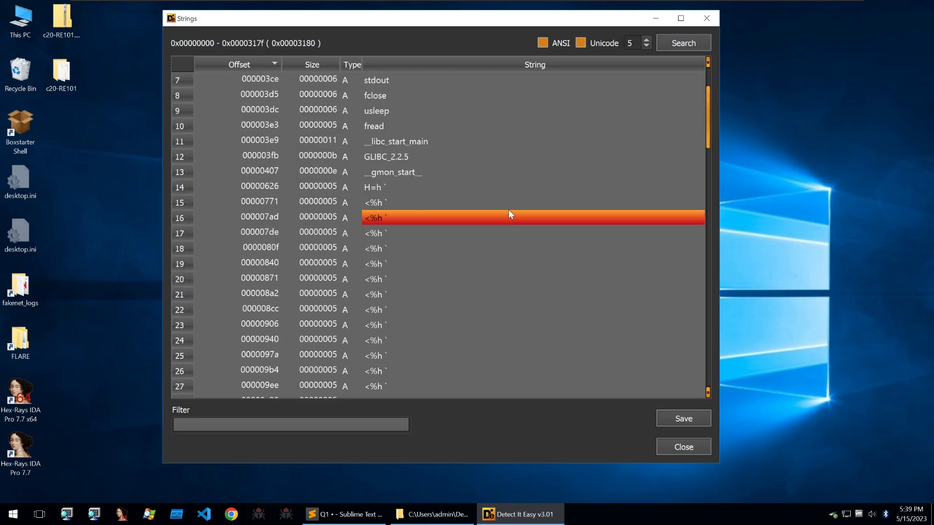
scroll(down, 3)
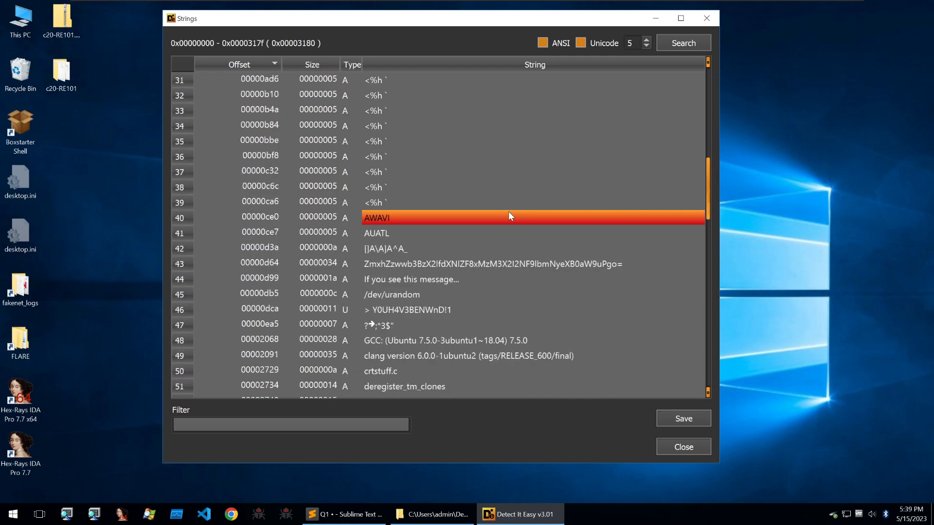
scroll(down, 3)
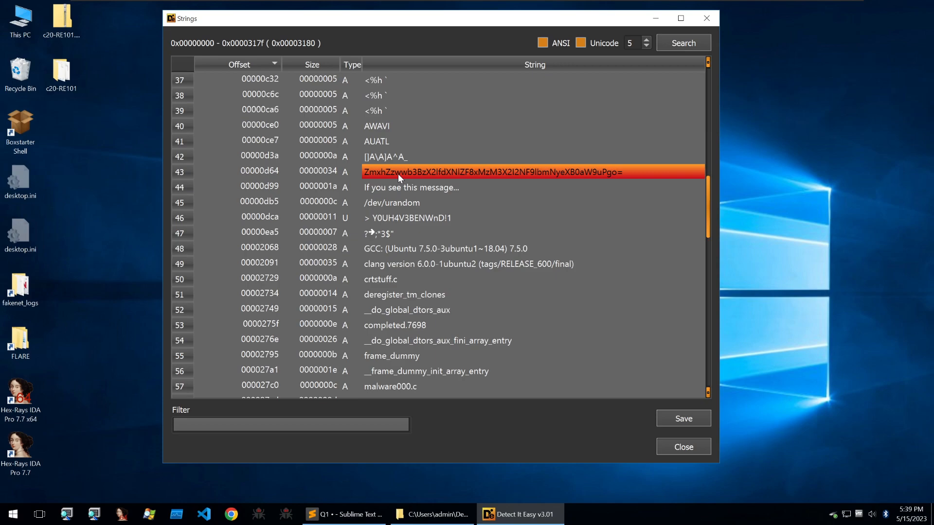
mouse_move(424, 177)
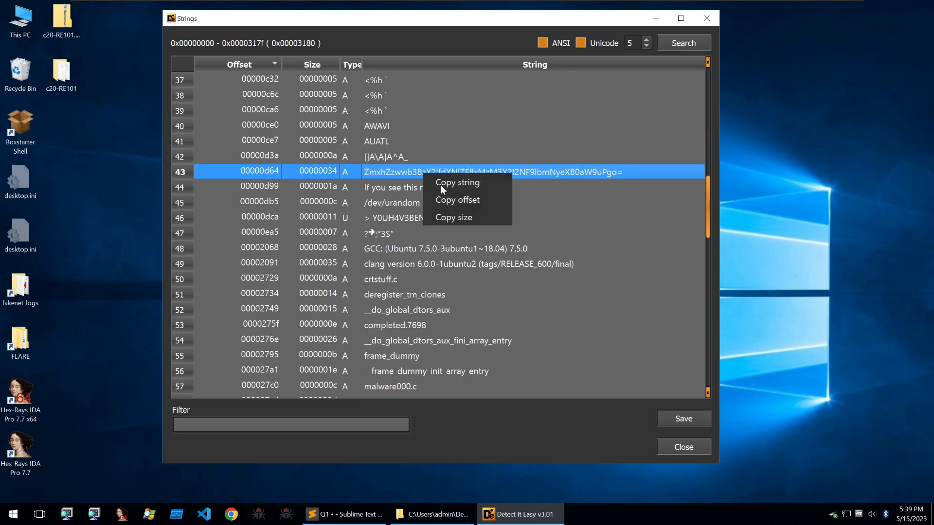
click(411, 202)
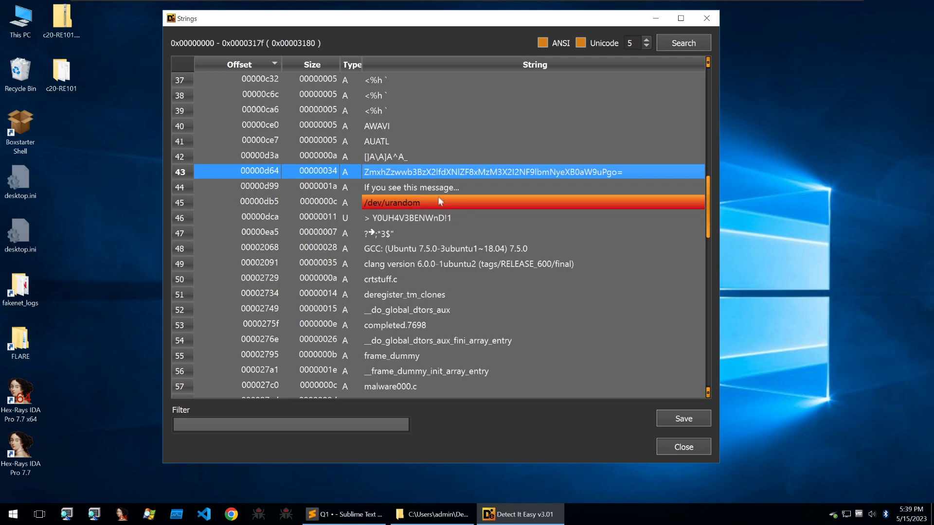
scroll(down, 3)
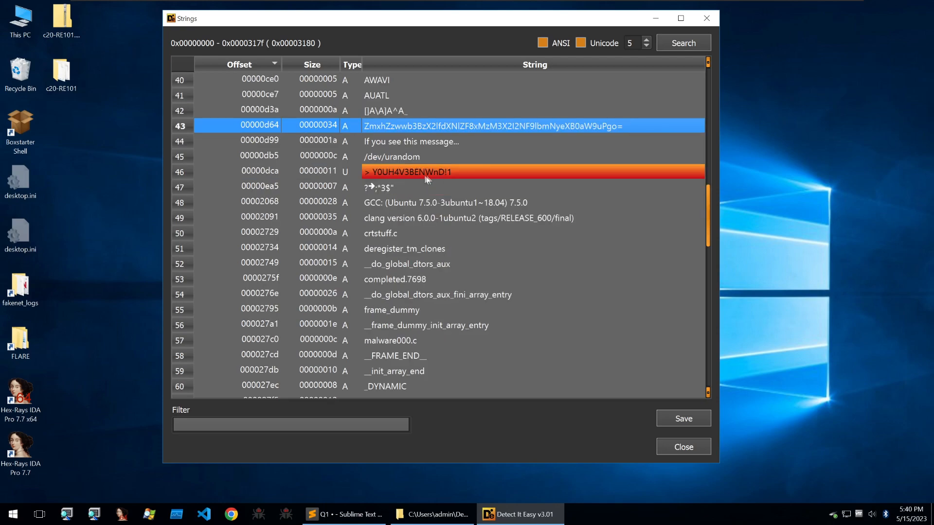
scroll(down, 3)
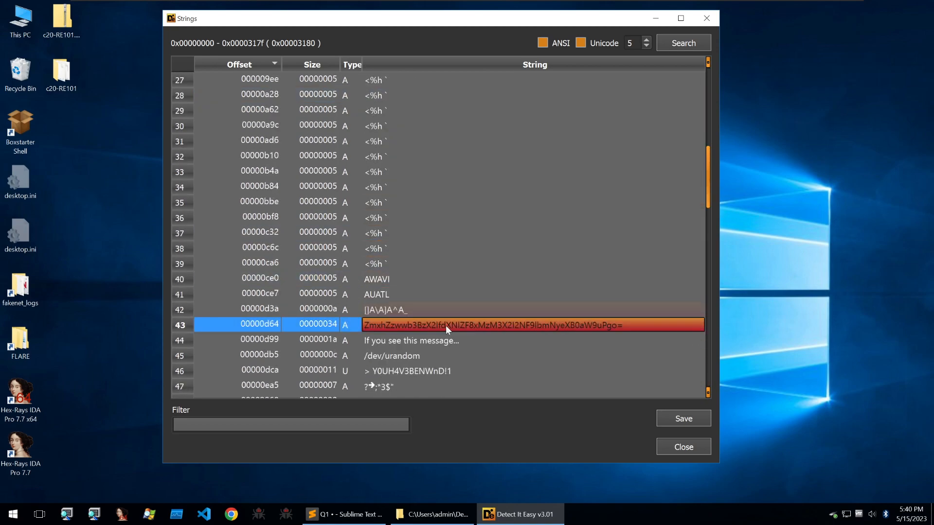
mouse_move(535, 336)
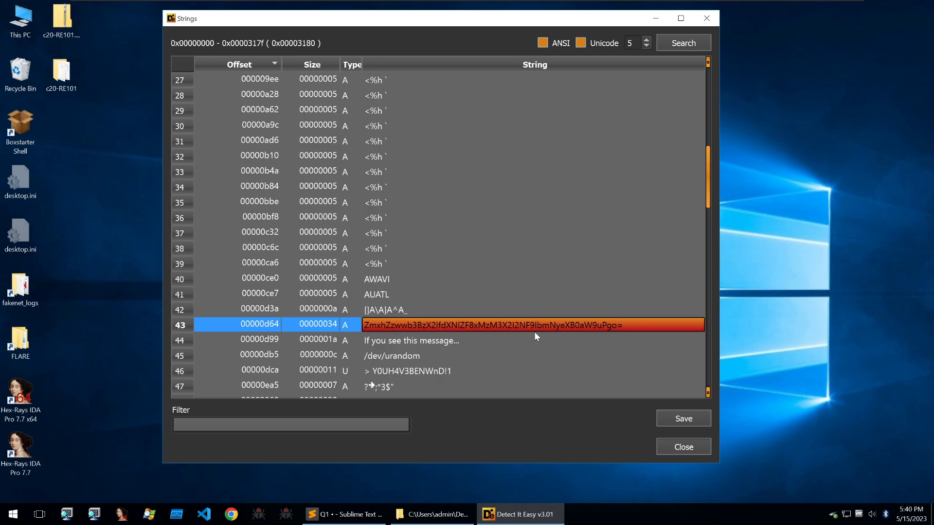
mouse_move(484, 335)
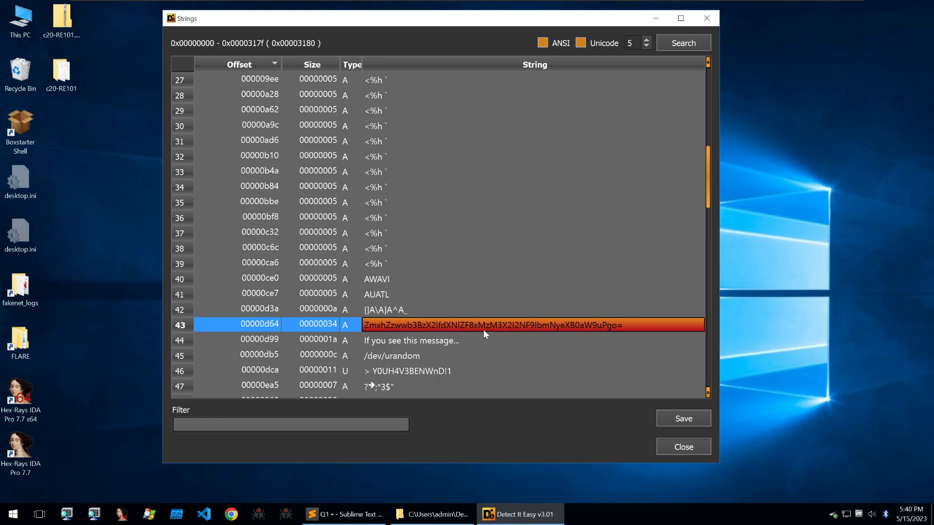
mouse_move(474, 334)
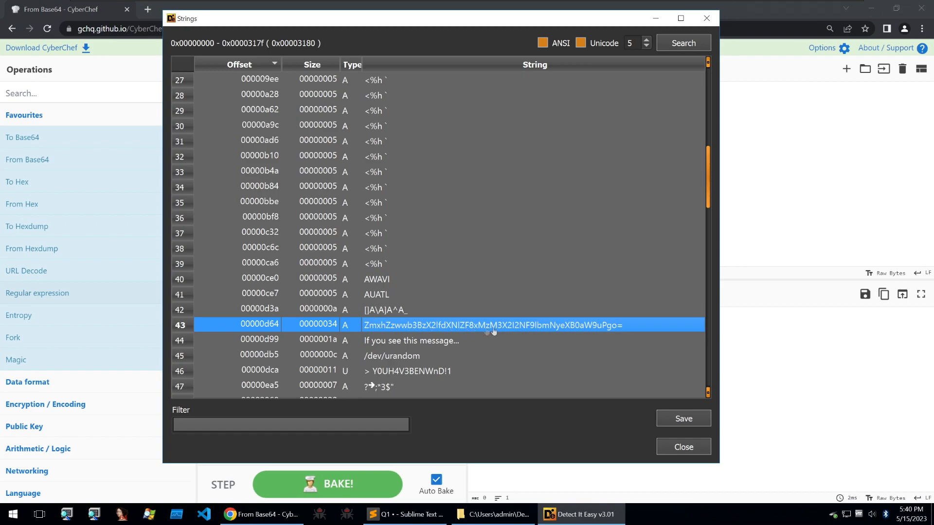
mouse_move(607, 332)
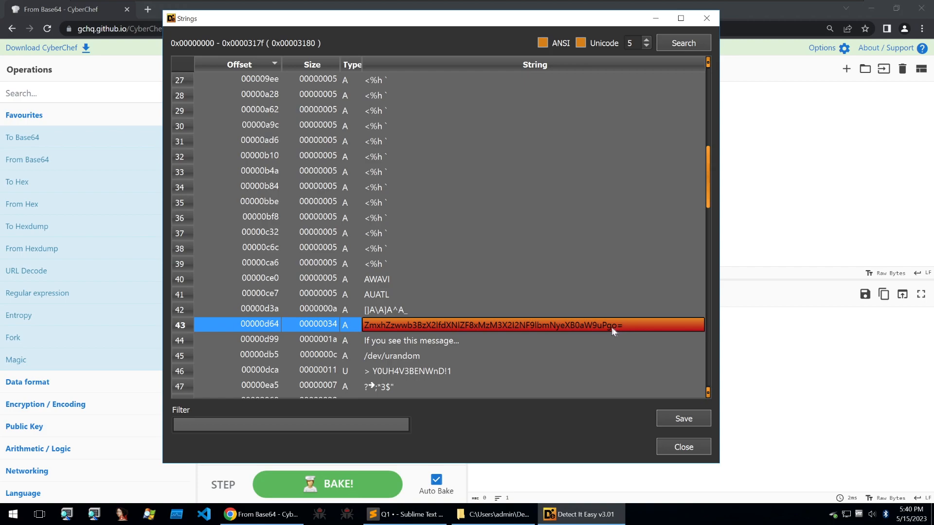
mouse_move(602, 332)
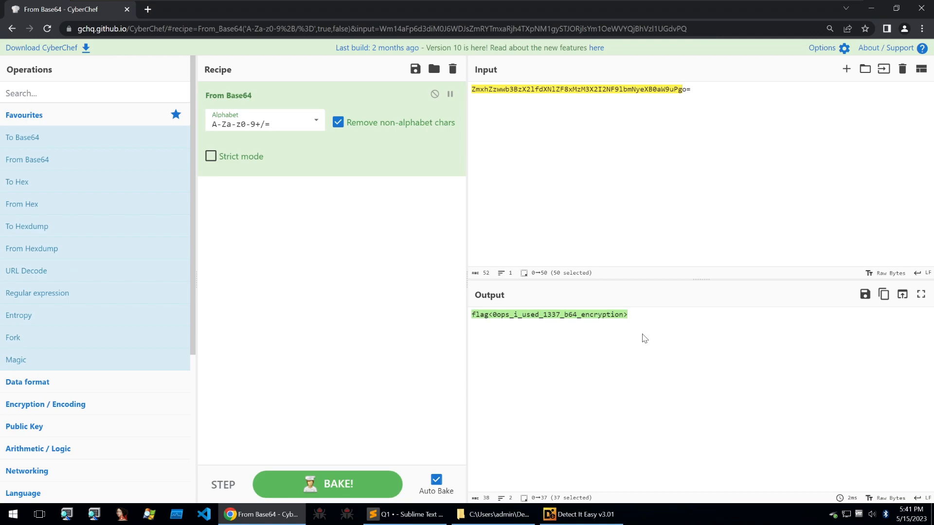
mouse_move(612, 384)
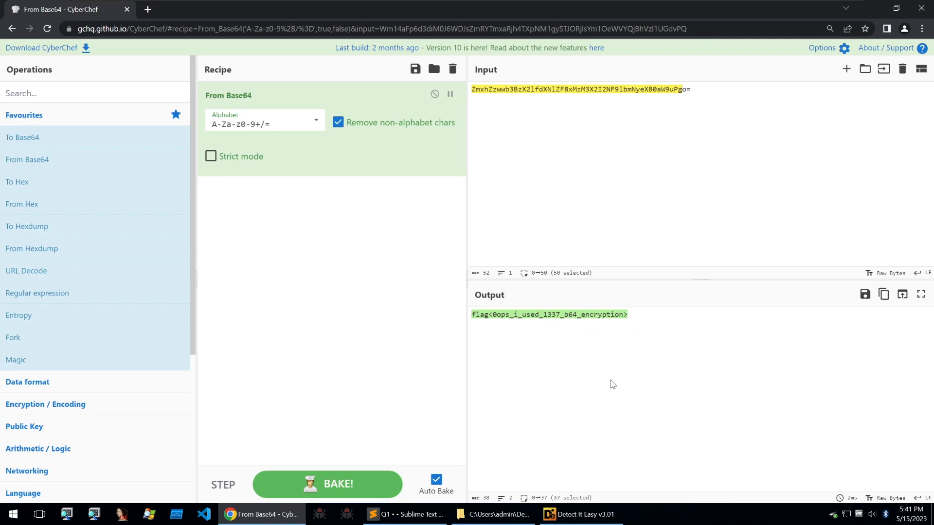
Record the Base64 flag under Q1, then select file.zip_broken in the c20-RE101 folder
click(404, 519)
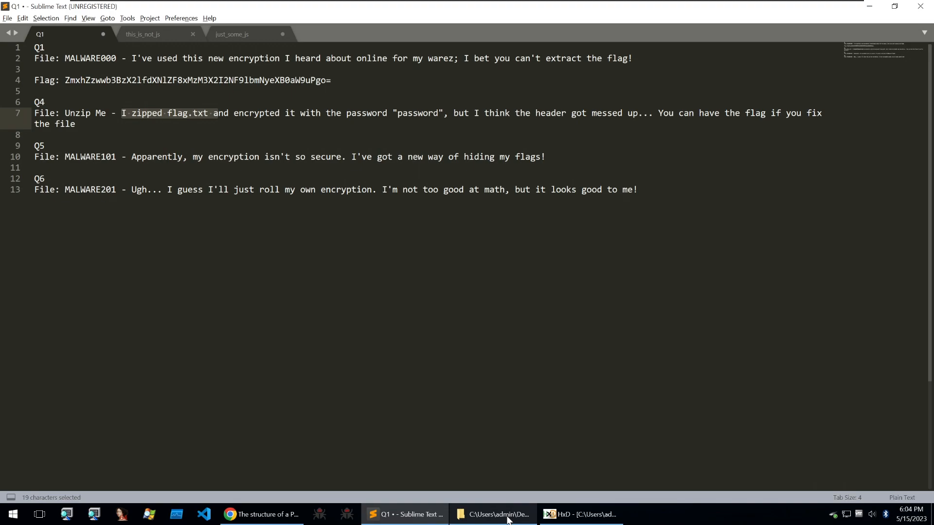
click(491, 514)
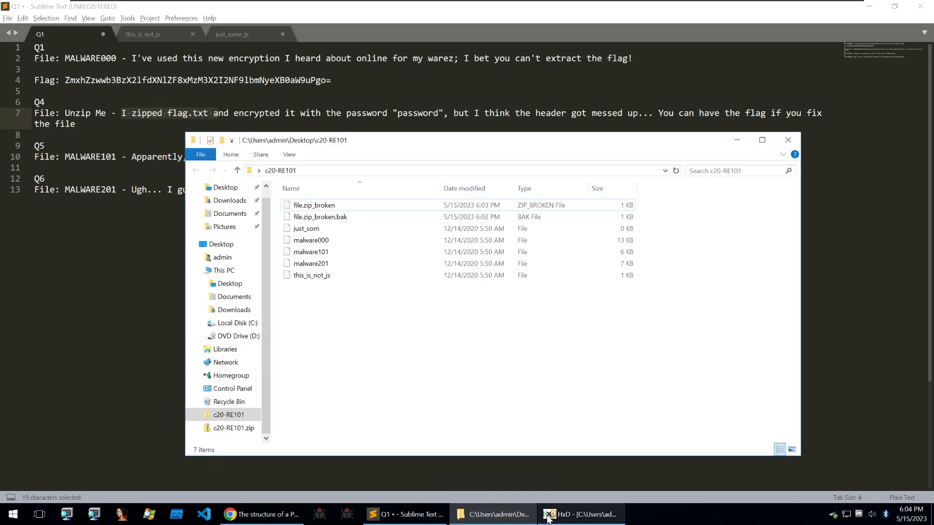
click(314, 205)
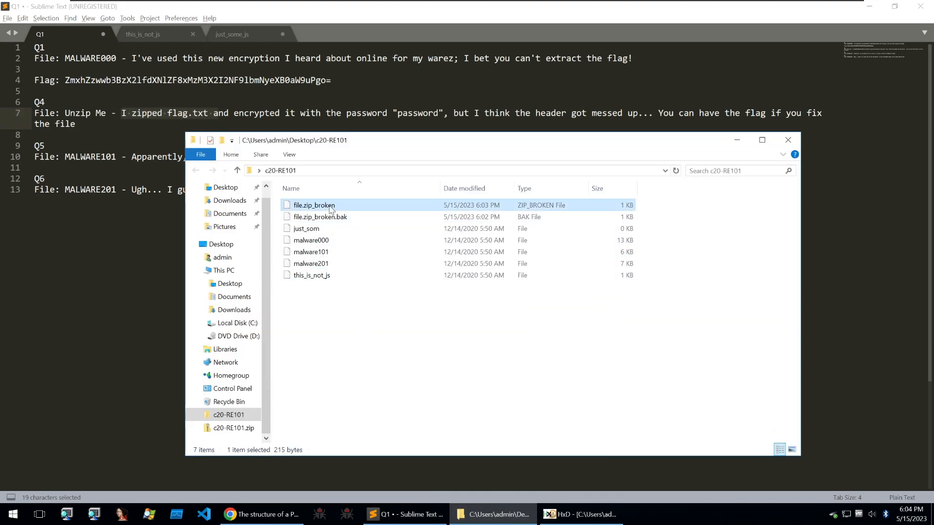
mouse_move(314, 205)
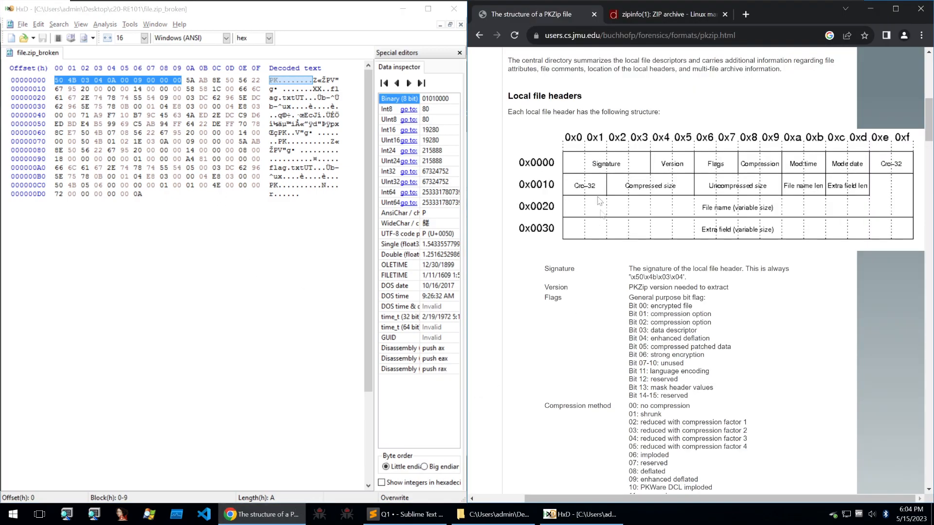
scroll(down, 3)
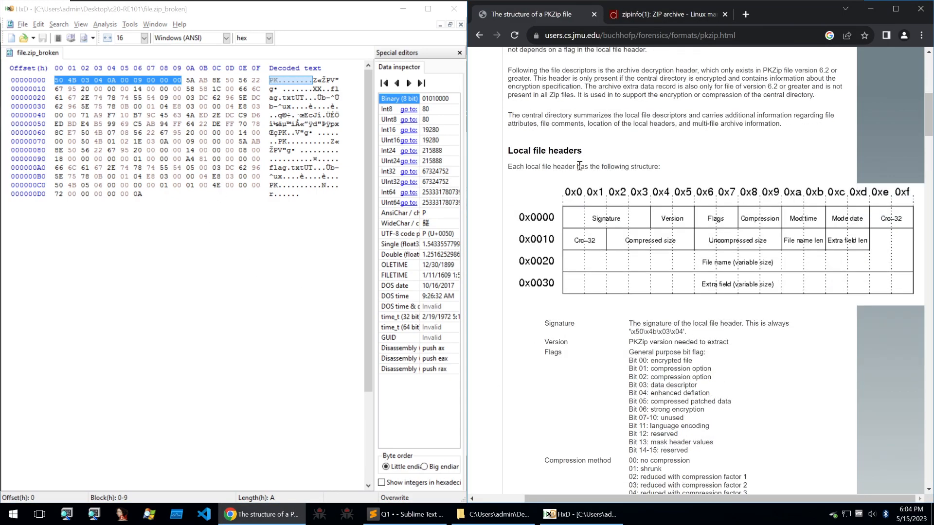
scroll(down, 3)
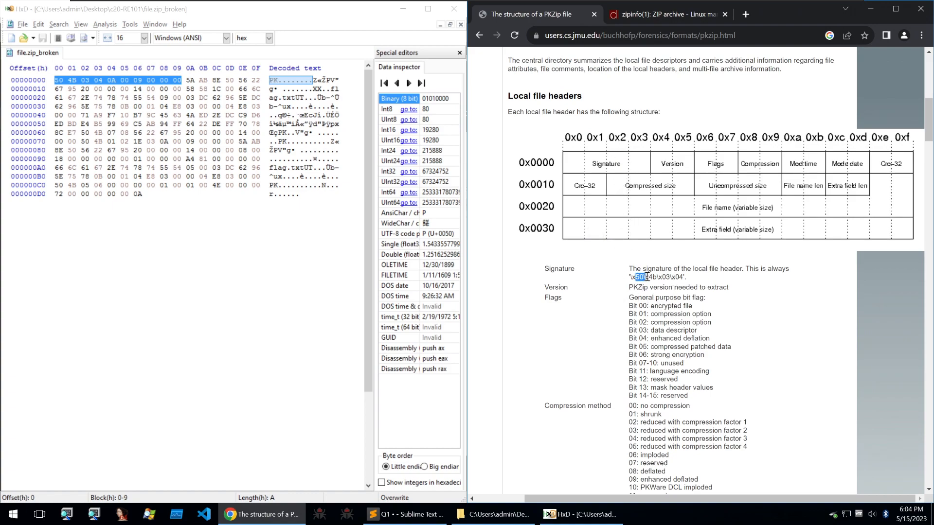
click(85, 98)
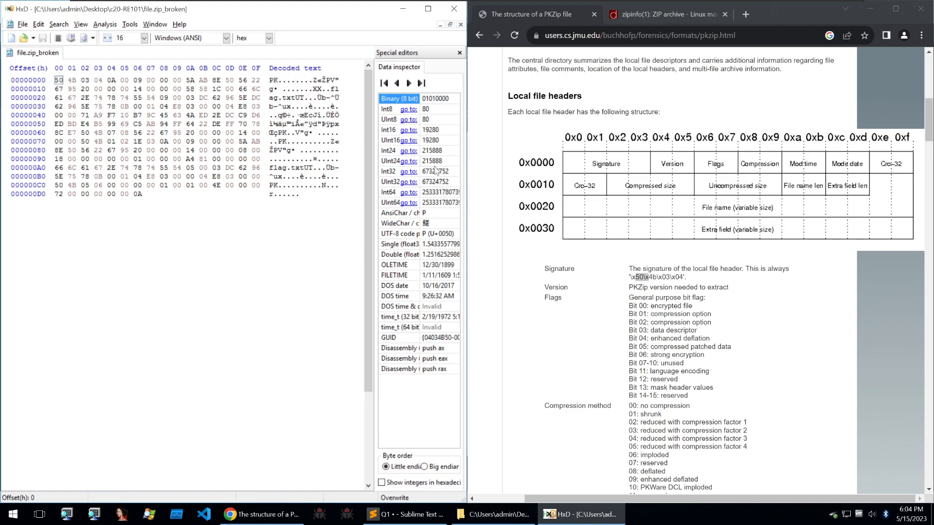
scroll(down, 3)
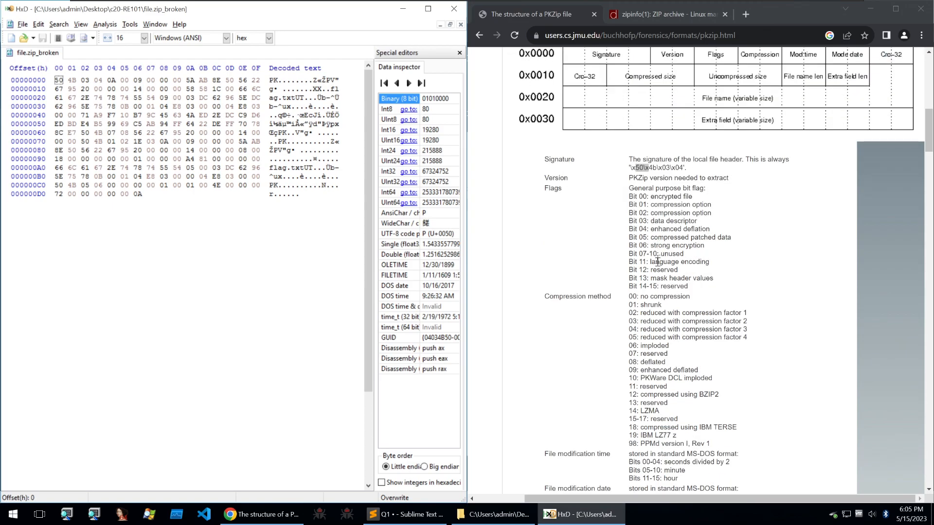
scroll(down, 3)
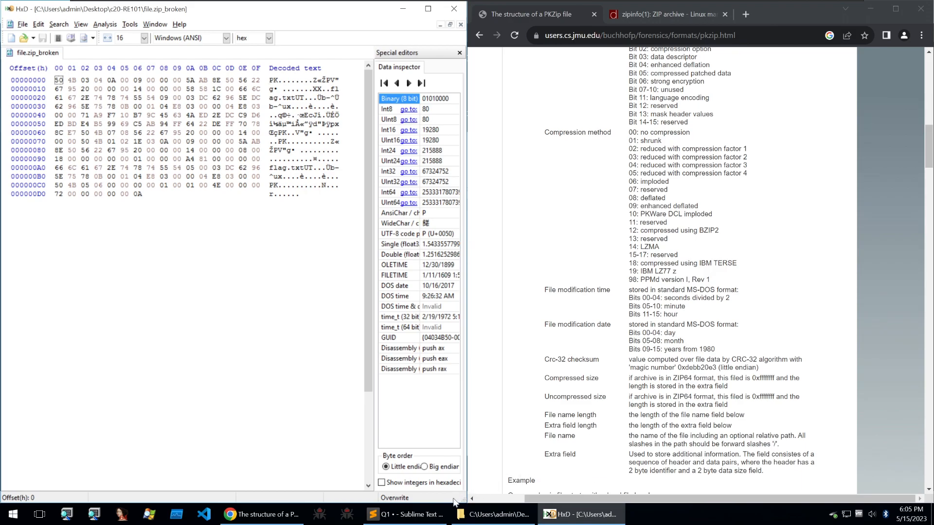
click(405, 514)
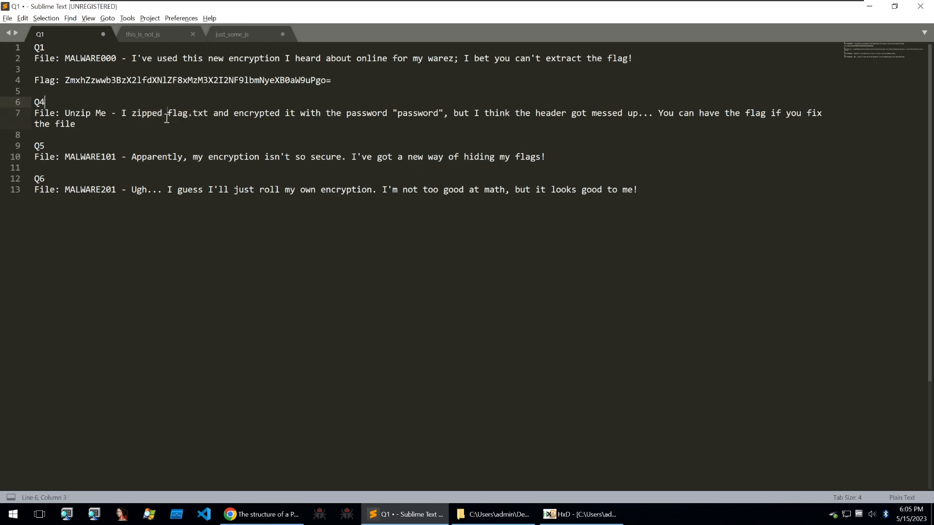
double_click(188, 113)
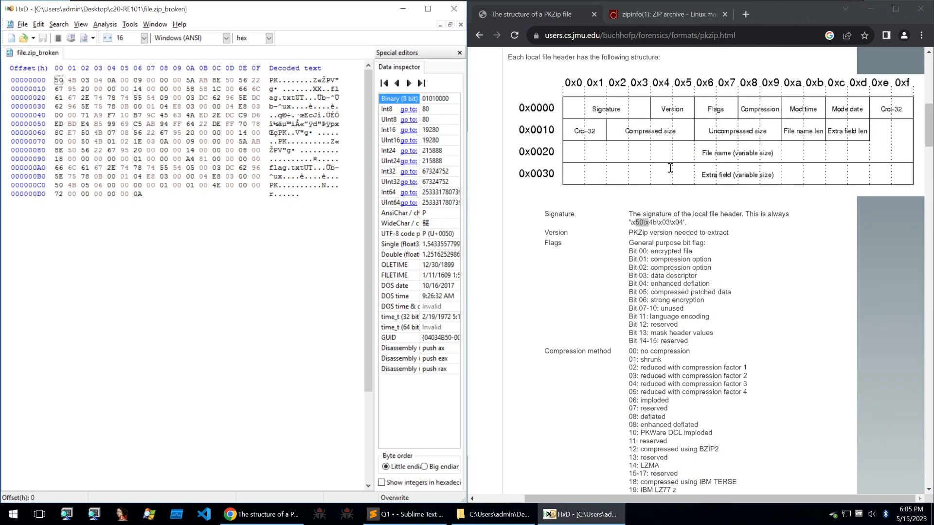
mouse_move(774, 127)
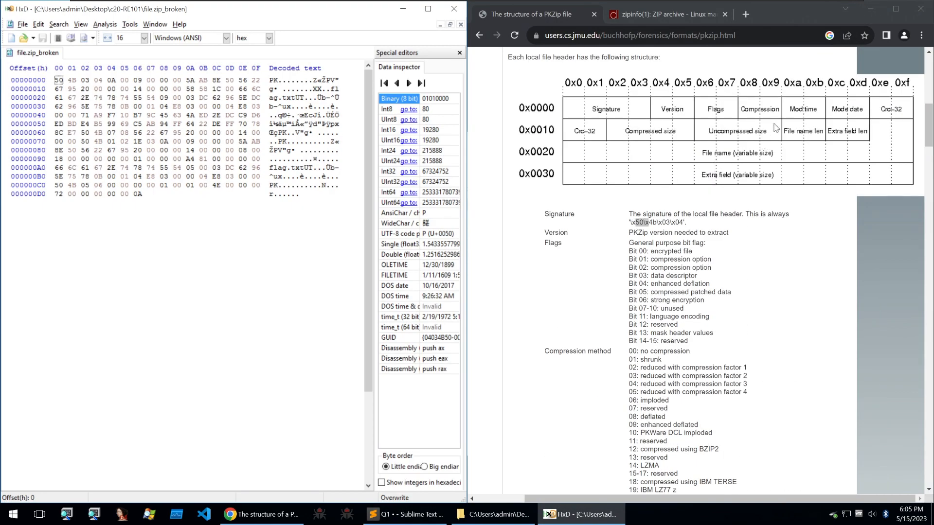
mouse_move(819, 137)
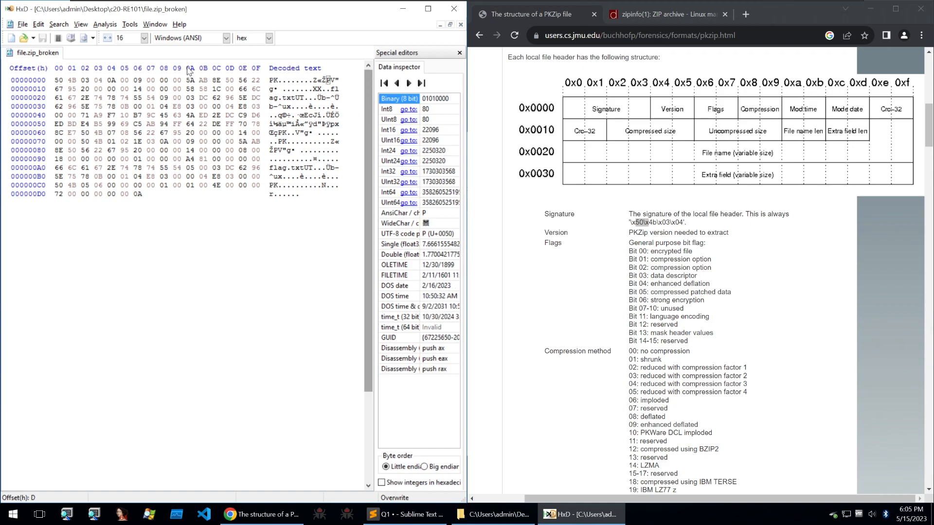
Change the zip header's file-name length from 58 58 to 08 00 and save file.zip_broken
click(191, 89)
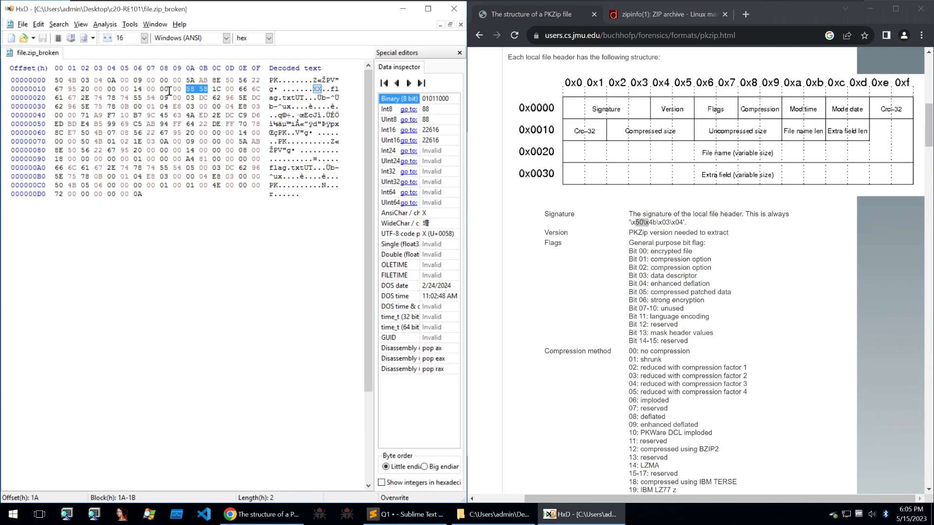
mouse_move(216, 98)
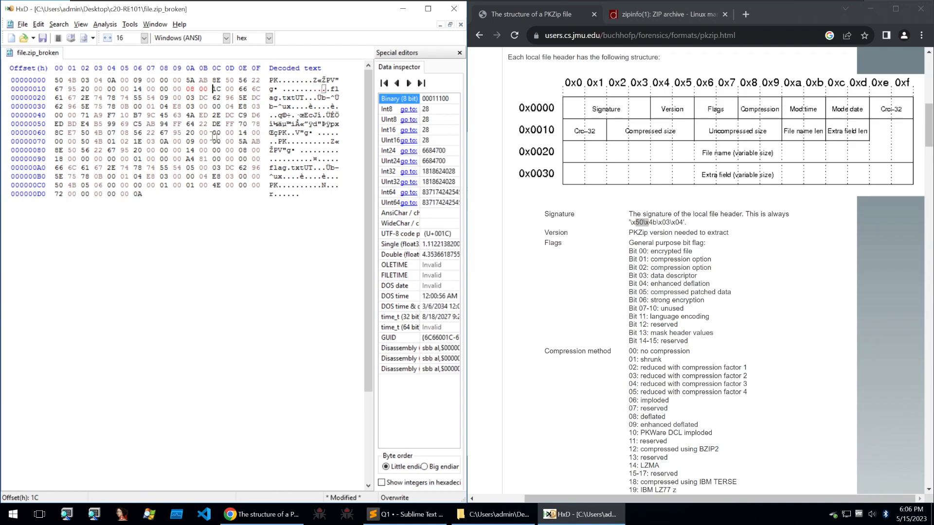
click(194, 89)
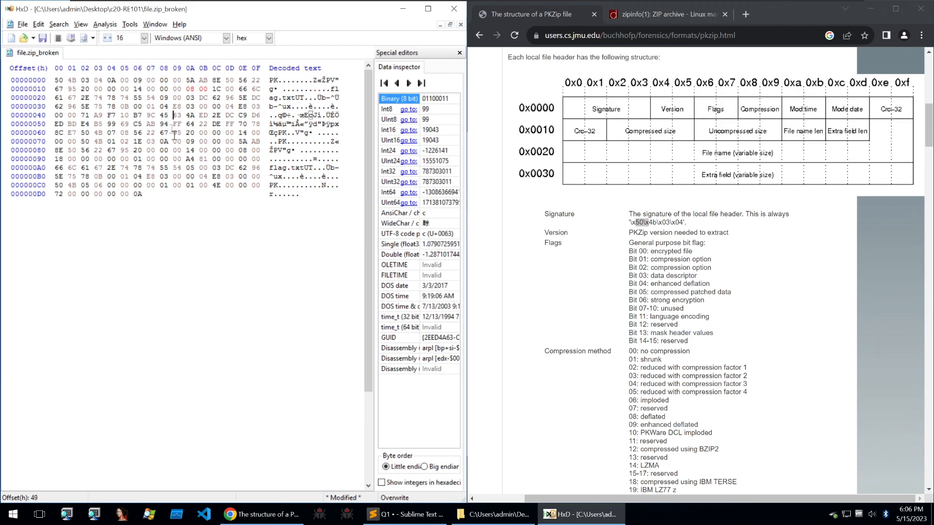
click(491, 514)
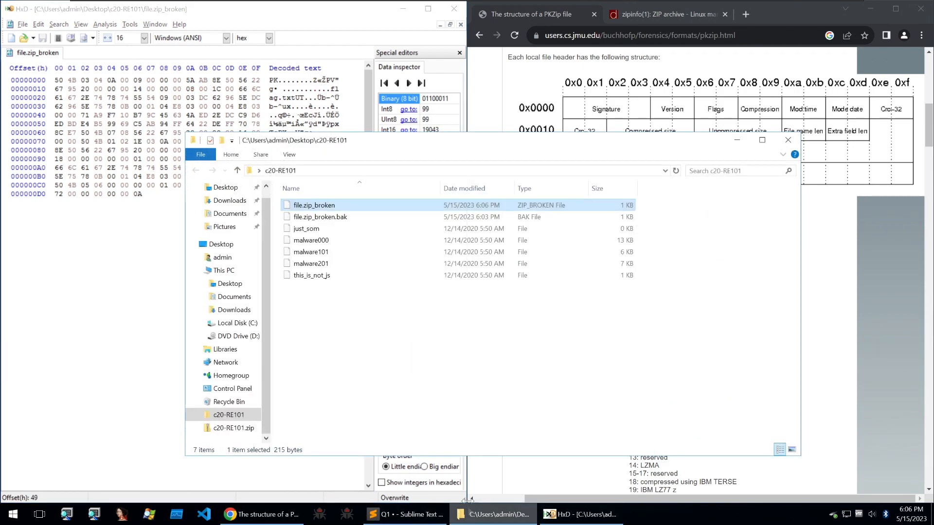
Extract the repaired zip with 7-Zip and open flag.txt showing flag<R3ad_th3_spec>
right_click(313, 204)
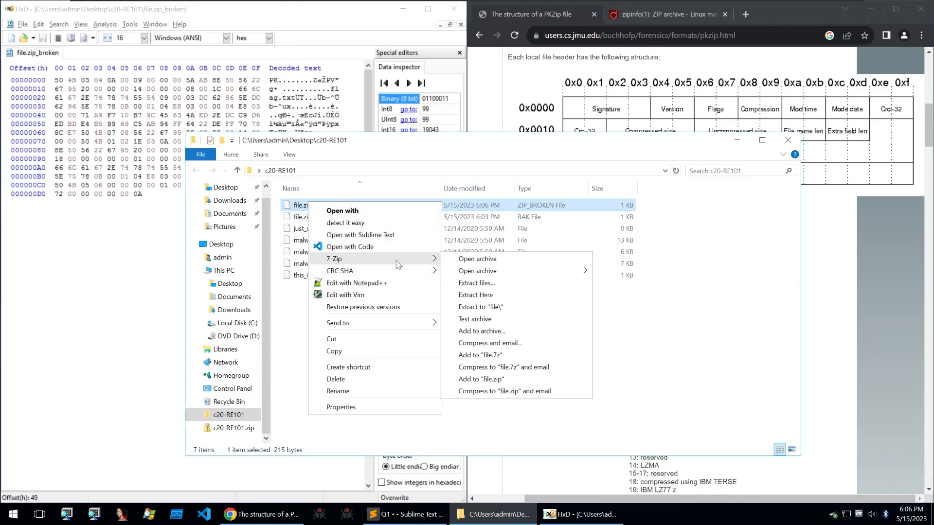
click(475, 283)
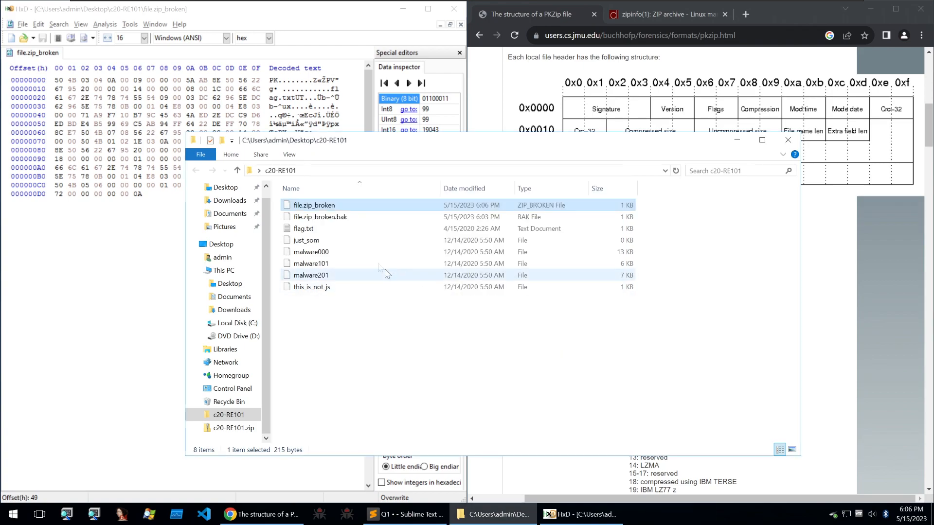
double_click(303, 228)
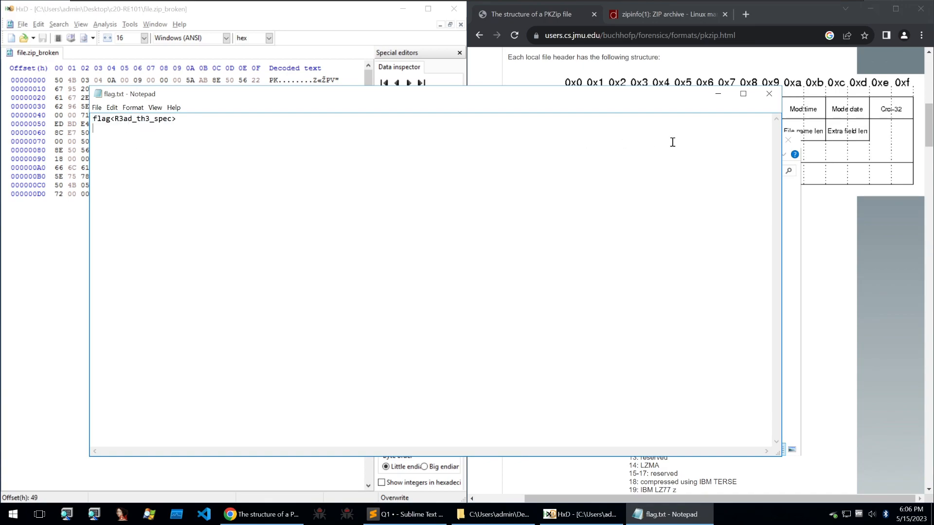
click(492, 514)
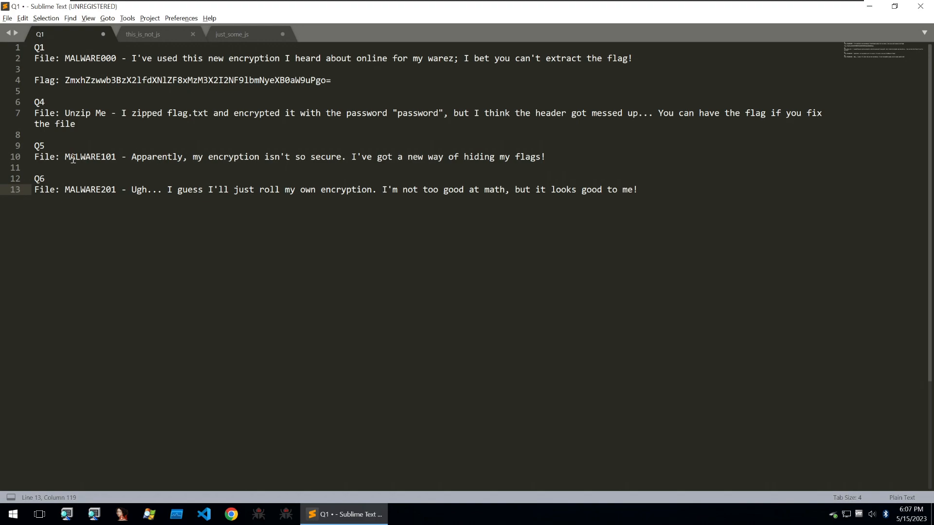
Highlight the MALWARE101 challenge line in the Sublime Text notes
click(68, 156)
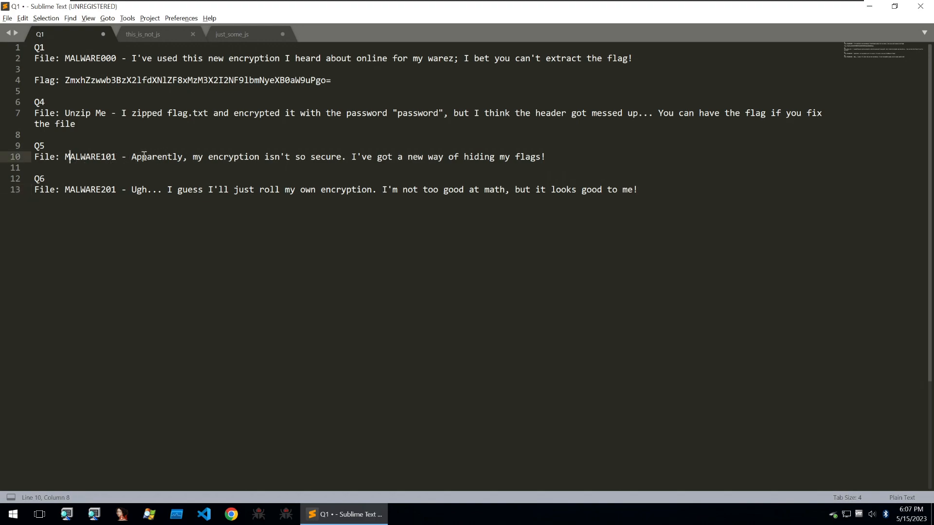
drag(132, 157, 280, 157)
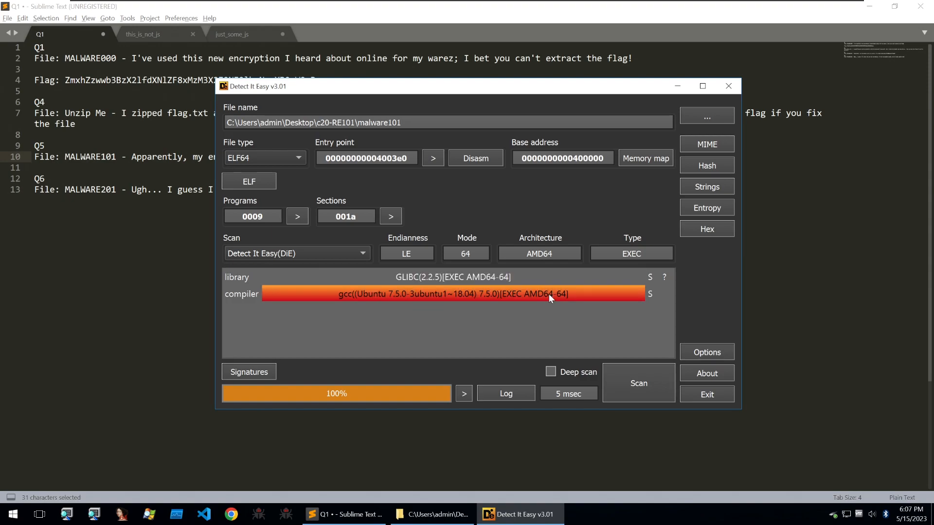
Browse malware101's strings in Detect It Easy and select 'Nothing to see here....'
click(706, 186)
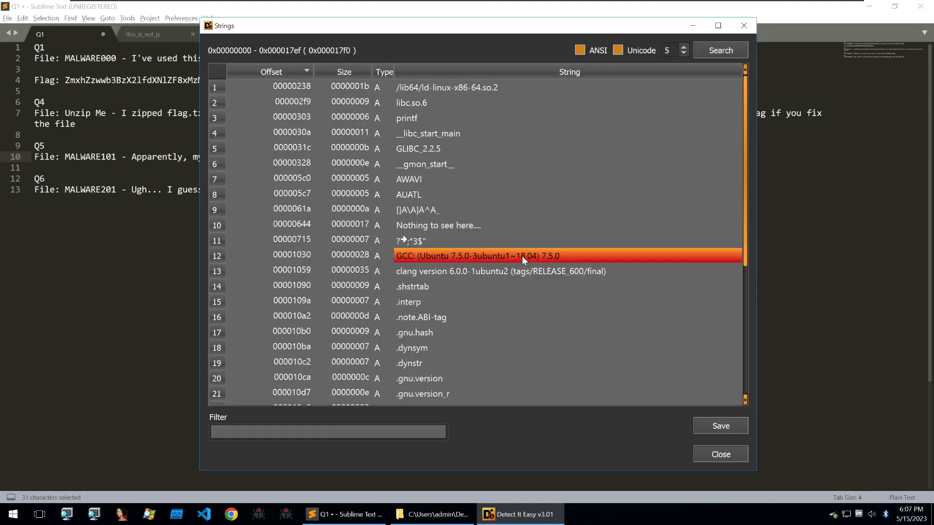
scroll(down, 3)
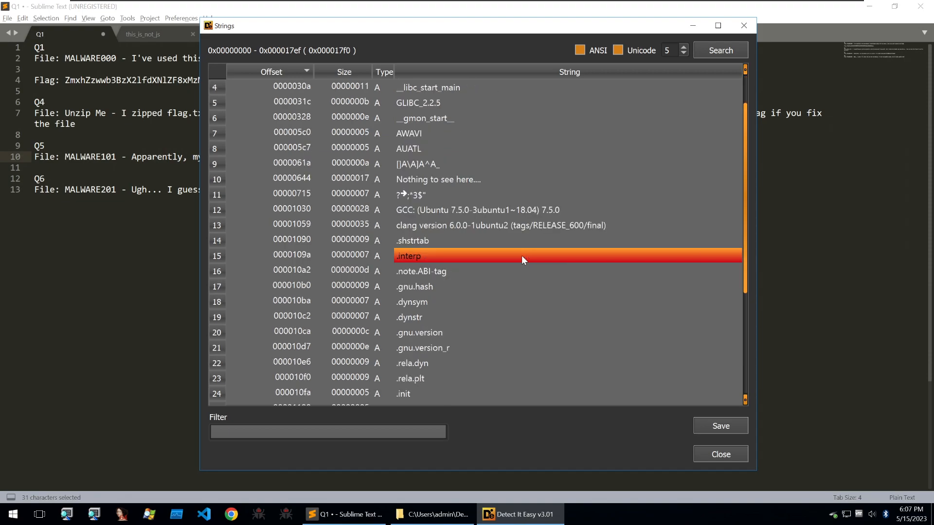
scroll(down, 3)
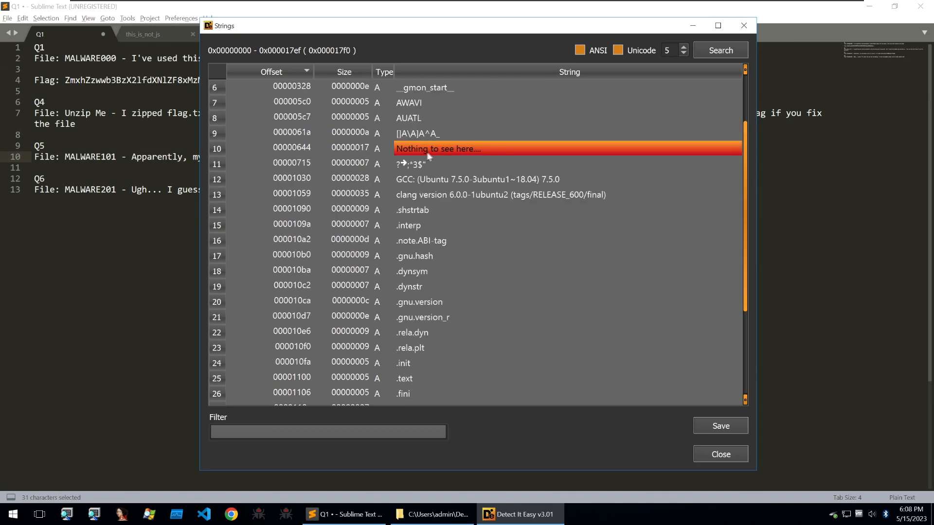
click(720, 454)
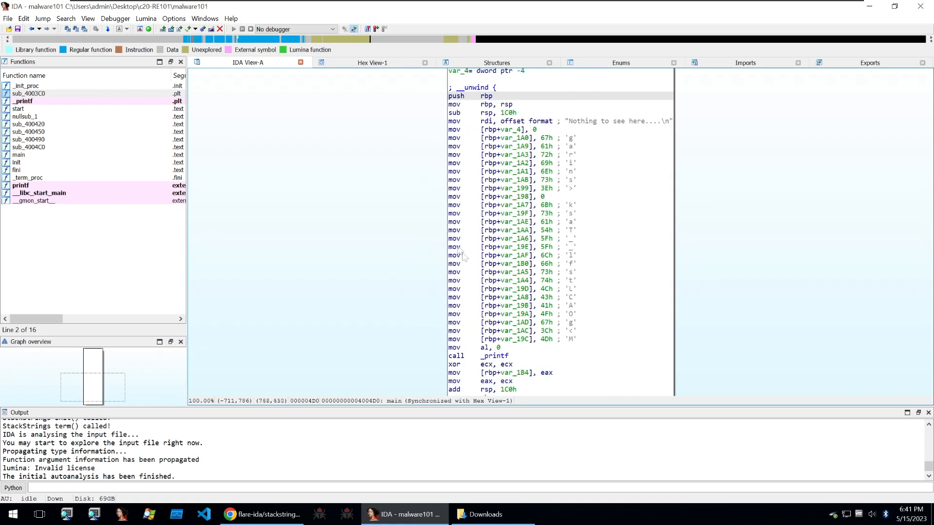
Inspect the 'Nothing to see here....' printf load and the stack-string mov block in main
click(536, 121)
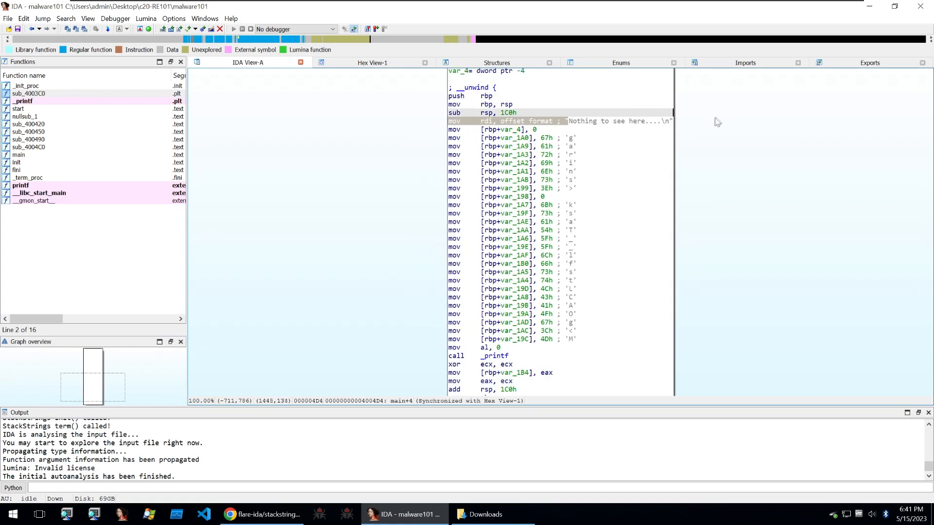
click(535, 122)
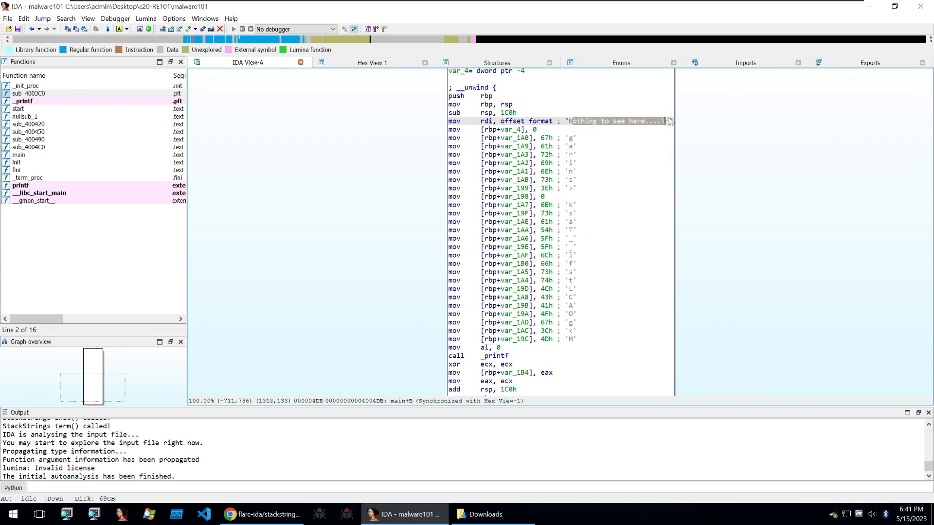
mouse_move(551, 127)
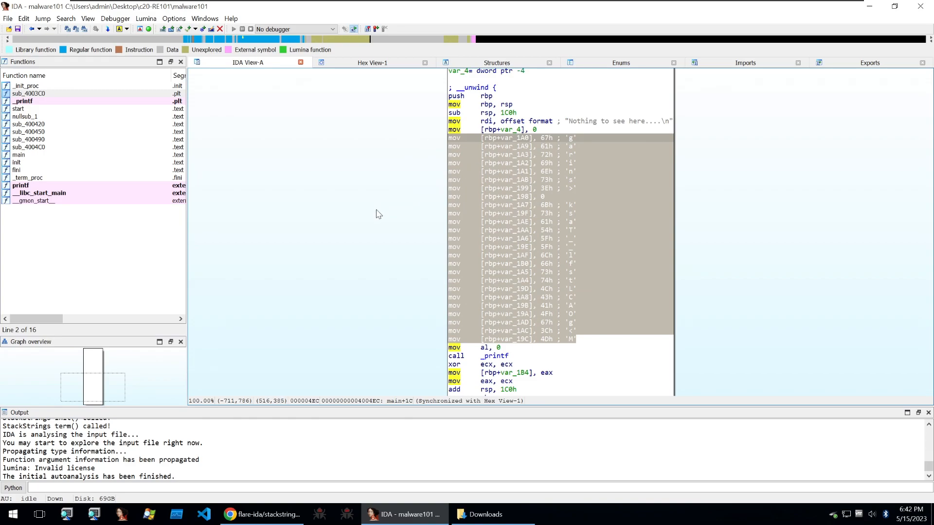
click(517, 163)
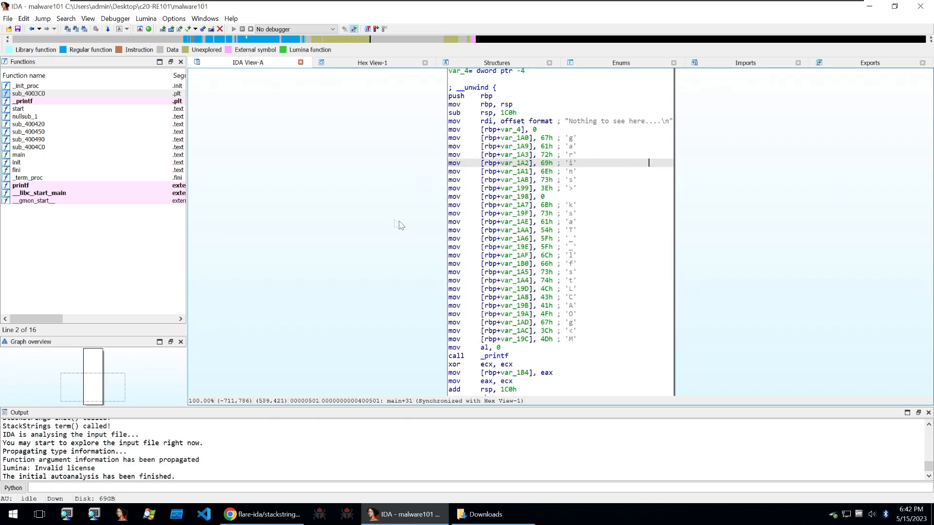
mouse_move(455, 363)
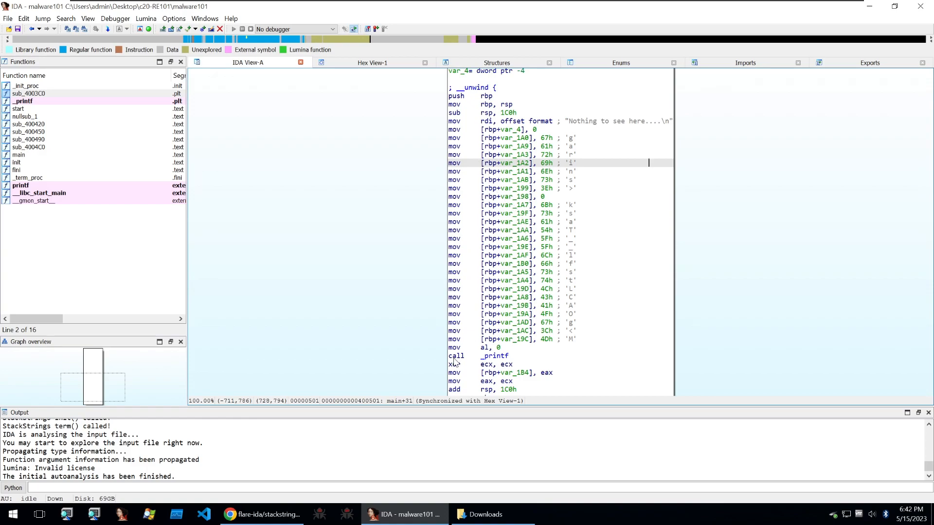
mouse_move(454, 360)
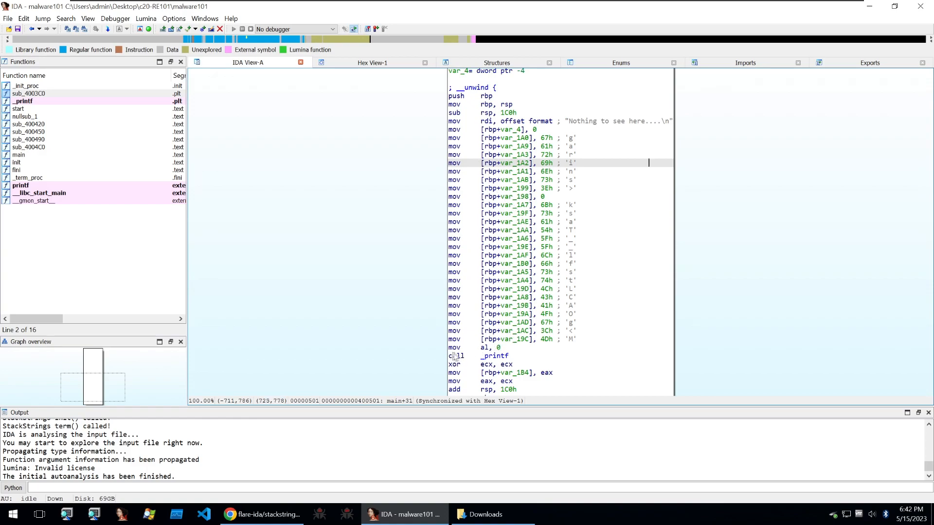
mouse_move(497, 125)
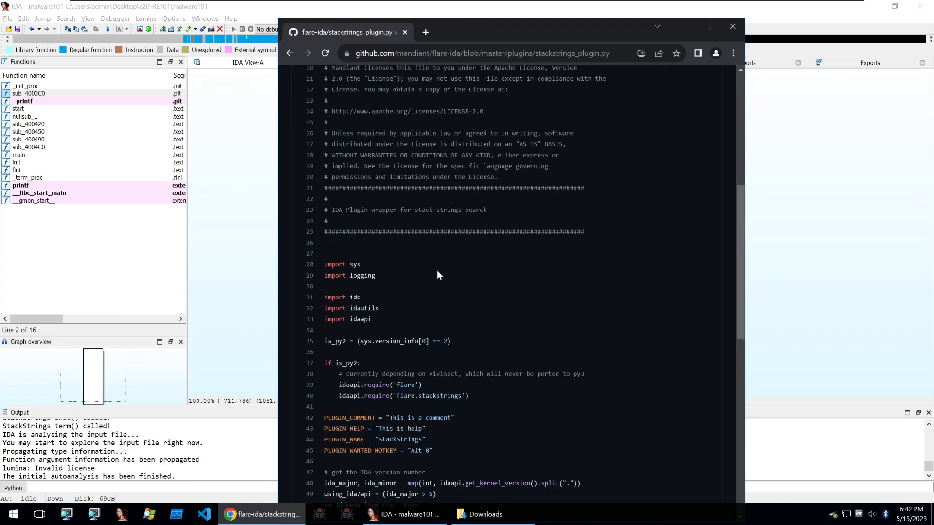
mouse_move(127, 353)
text(sTaCk_strings_LMAO)
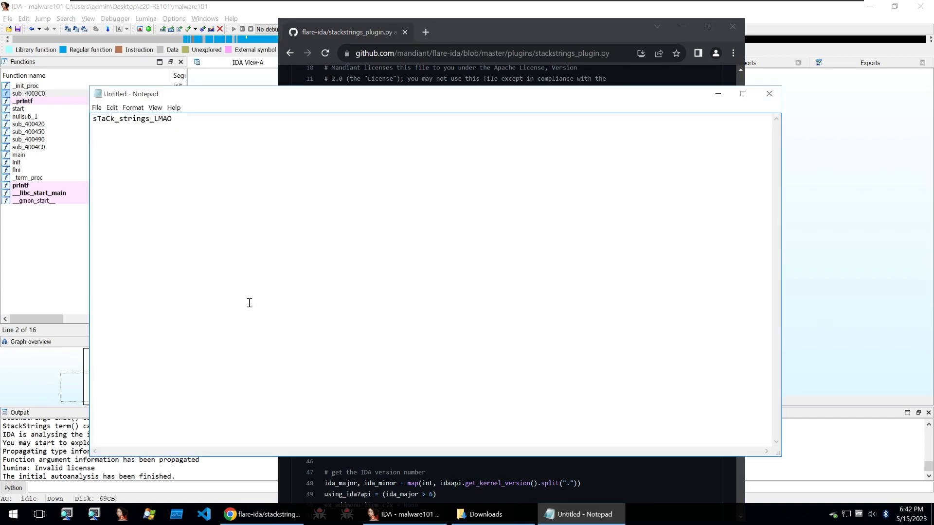
mouse_move(263, 411)
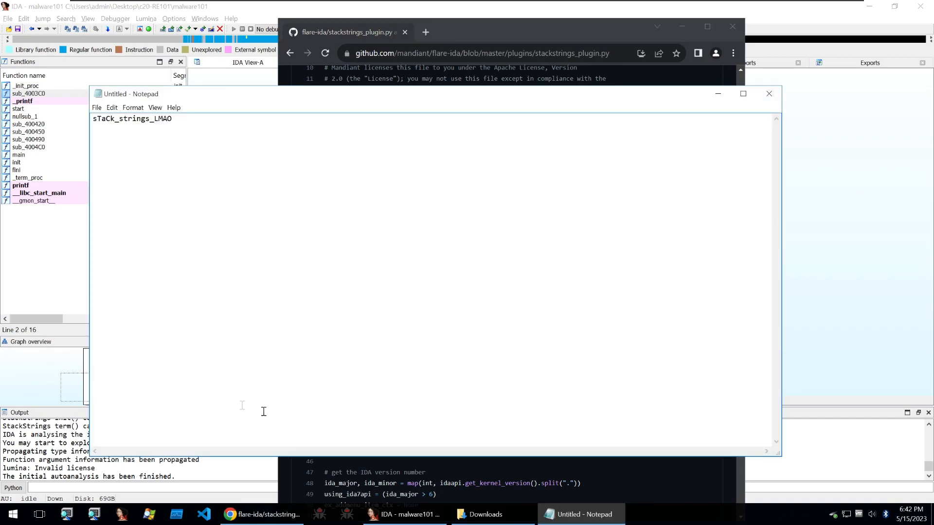
Keep the recovered stack string sTaCk_strings_LMAO in an untitled Notepad note
click(669, 514)
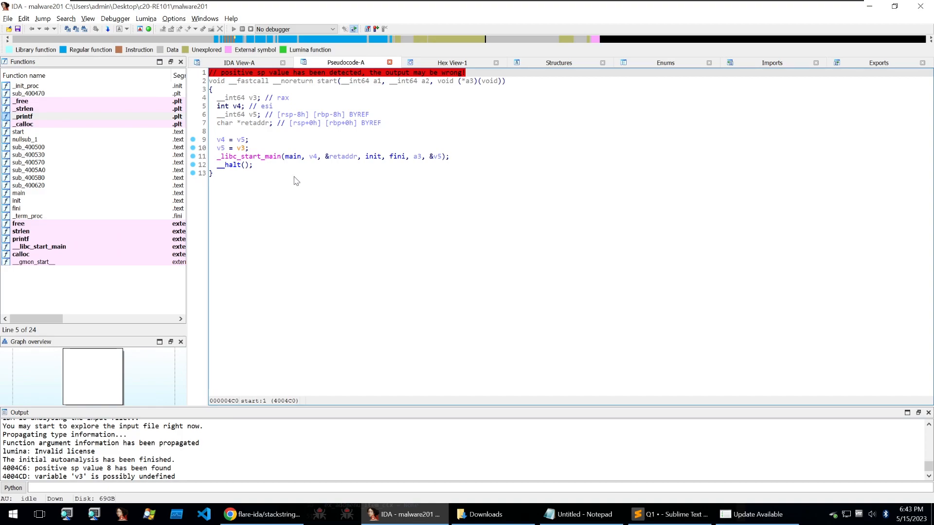
Decompile malware201's main and open sub_400620 to view its XOR loop
click(250, 156)
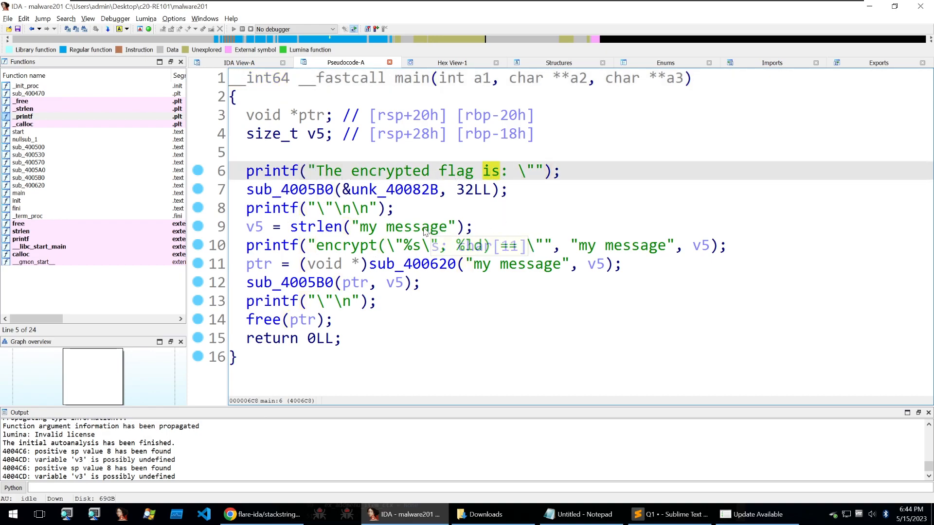
mouse_move(557, 258)
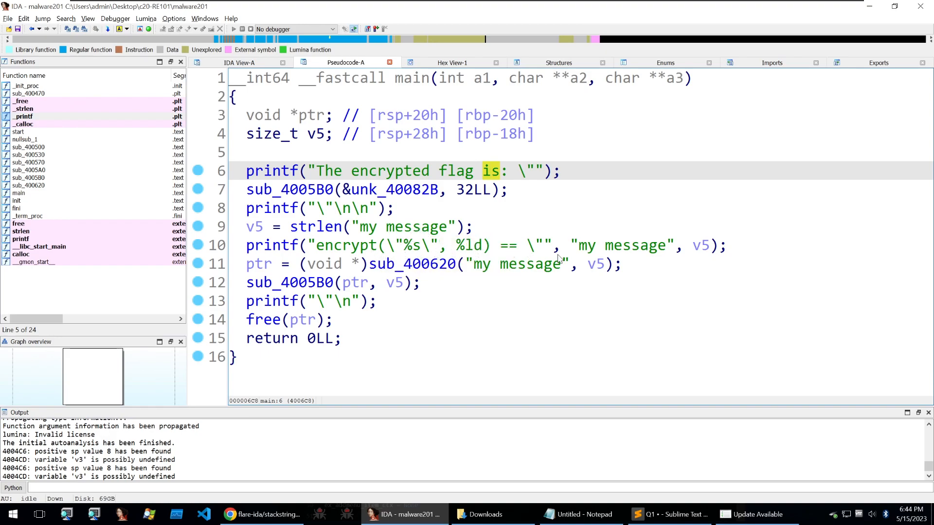
click(411, 263)
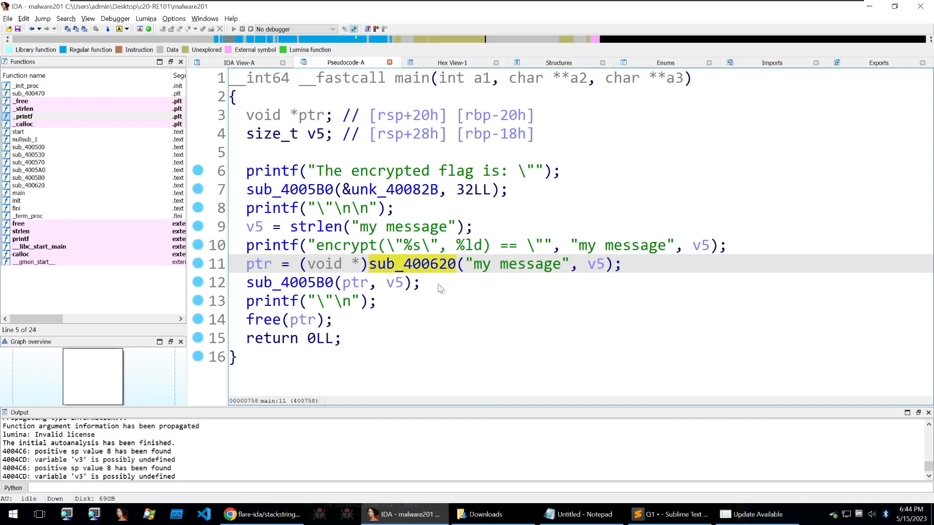
double_click(411, 264)
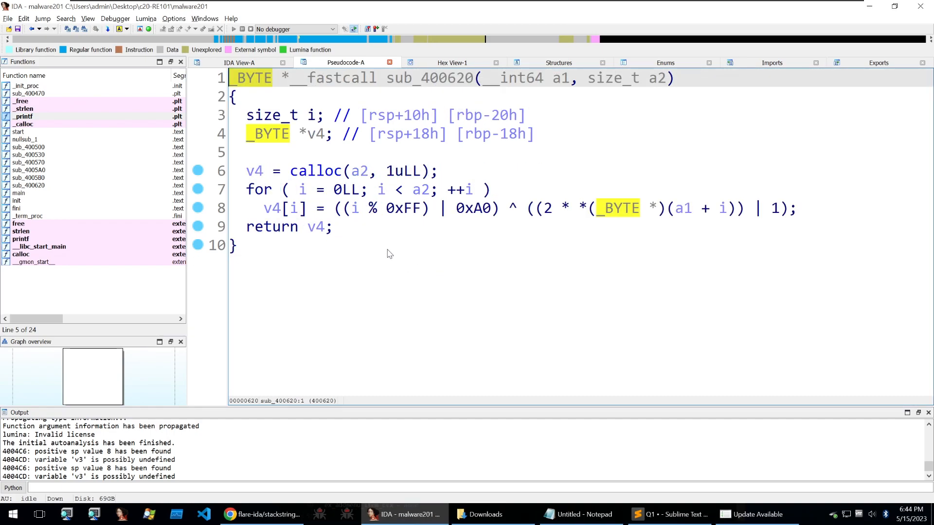
mouse_move(338, 239)
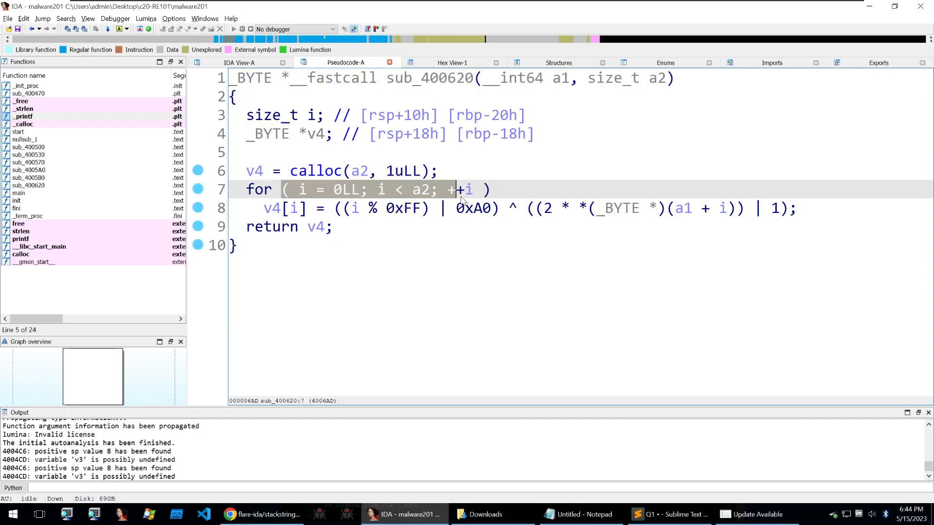
mouse_move(545, 133)
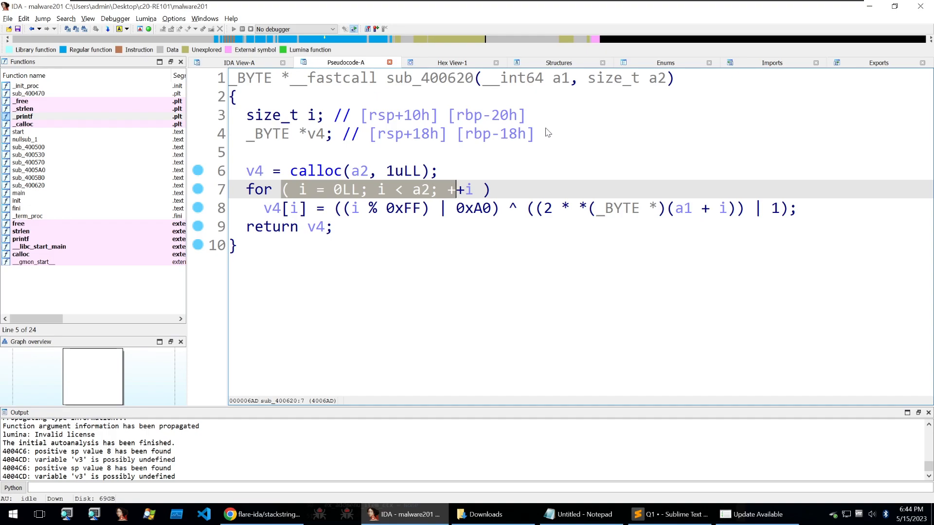
Review the 0xA0 key constant and message uses, then jump to unk_40082B's bytes
click(660, 78)
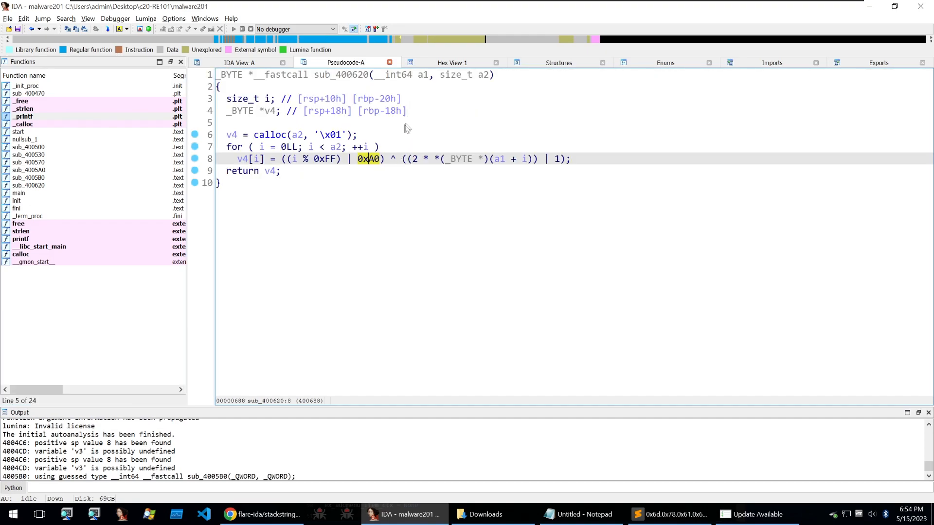
click(424, 75)
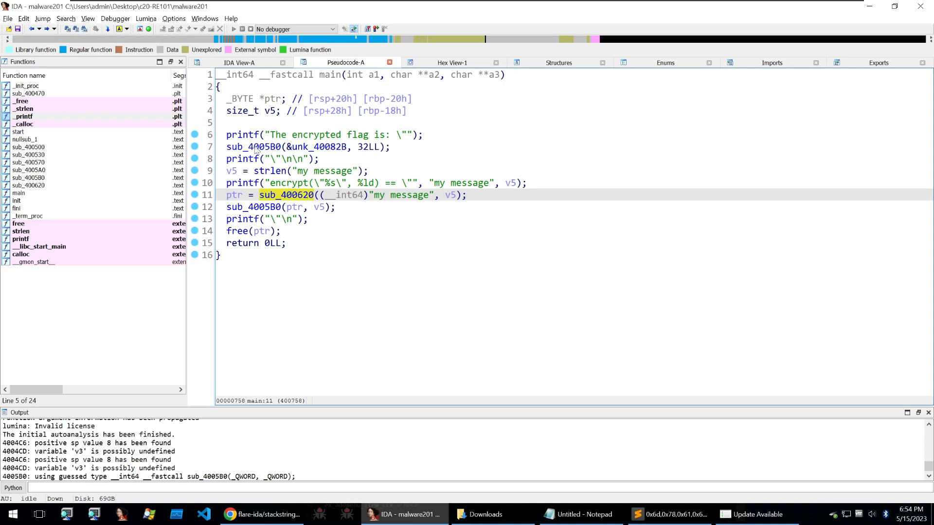
click(451, 194)
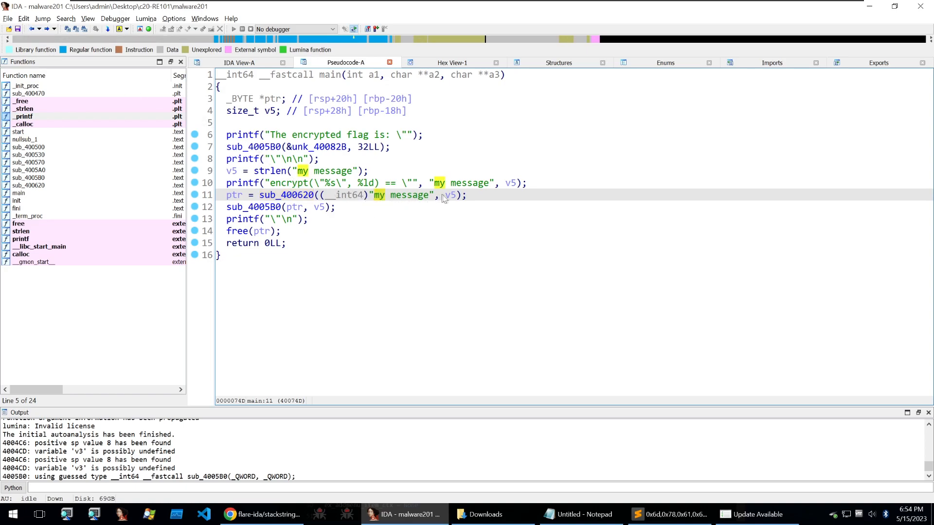
click(268, 170)
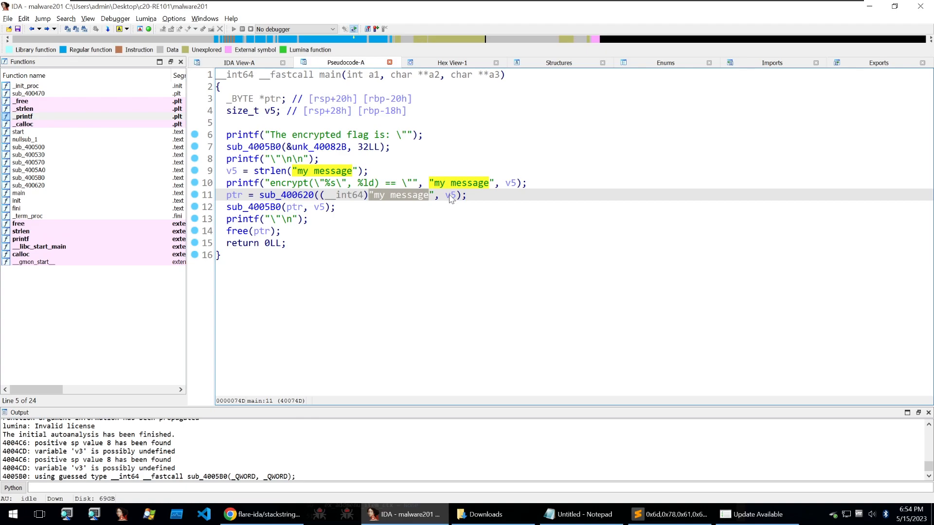
click(451, 195)
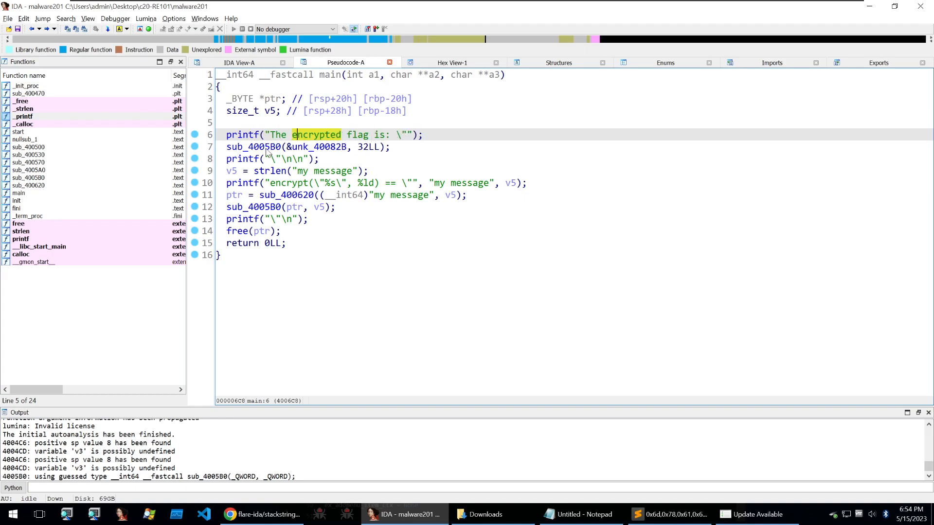
click(303, 147)
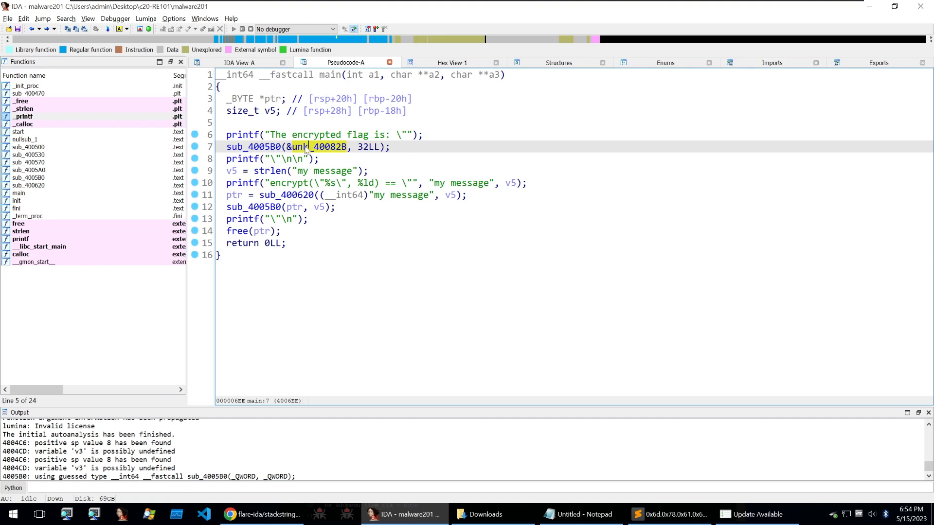
double_click(323, 147)
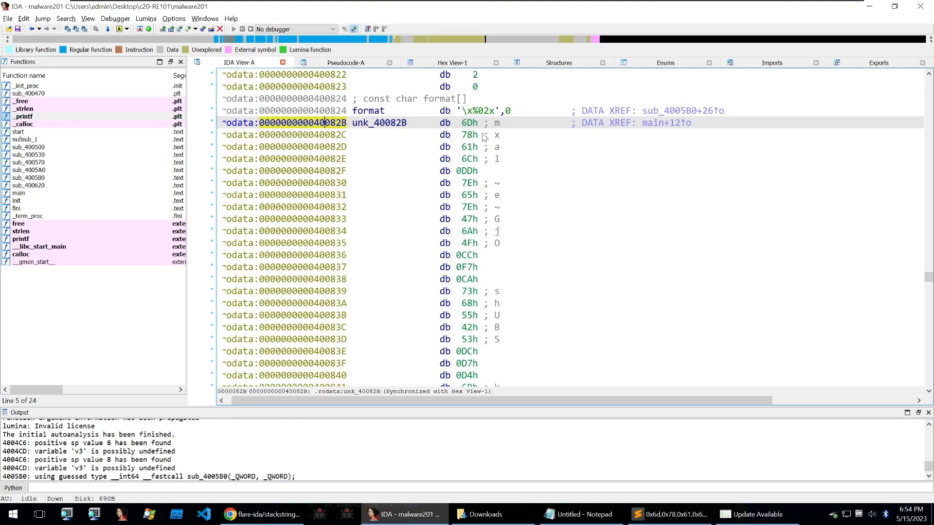
mouse_move(489, 128)
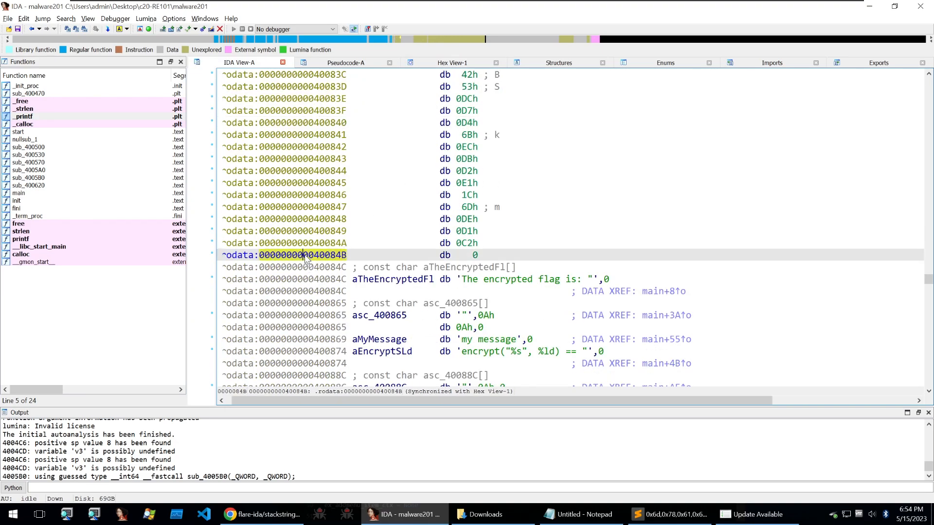
Compare the 40082B hex dump with the Sublime Text byte list, then return to pseudocode
click(453, 62)
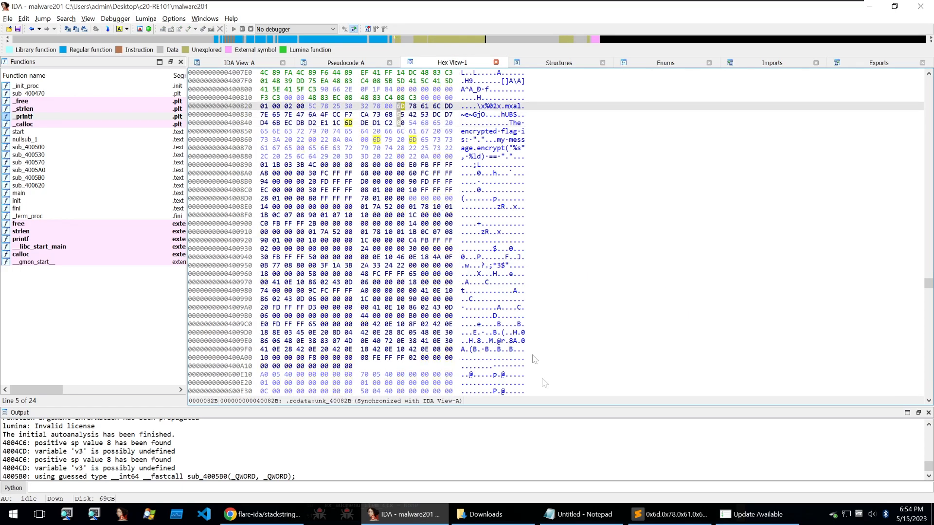
click(668, 514)
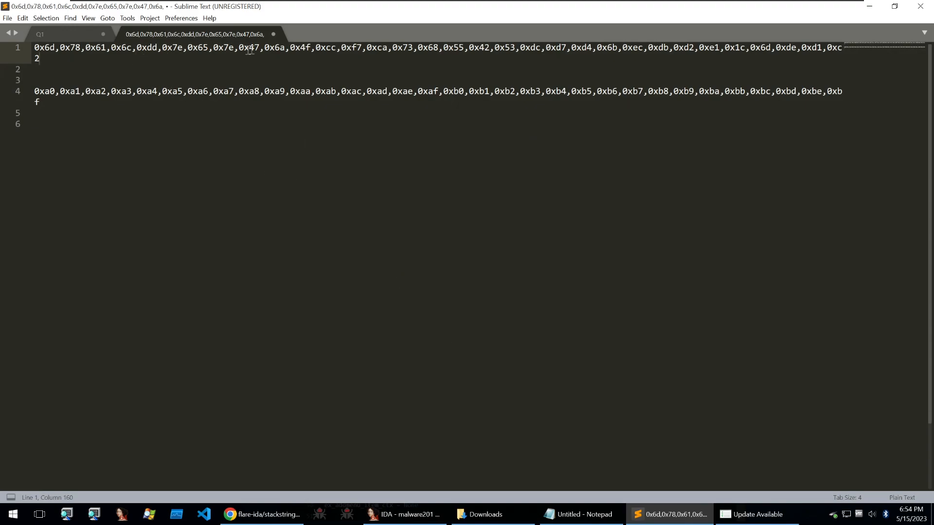
click(403, 514)
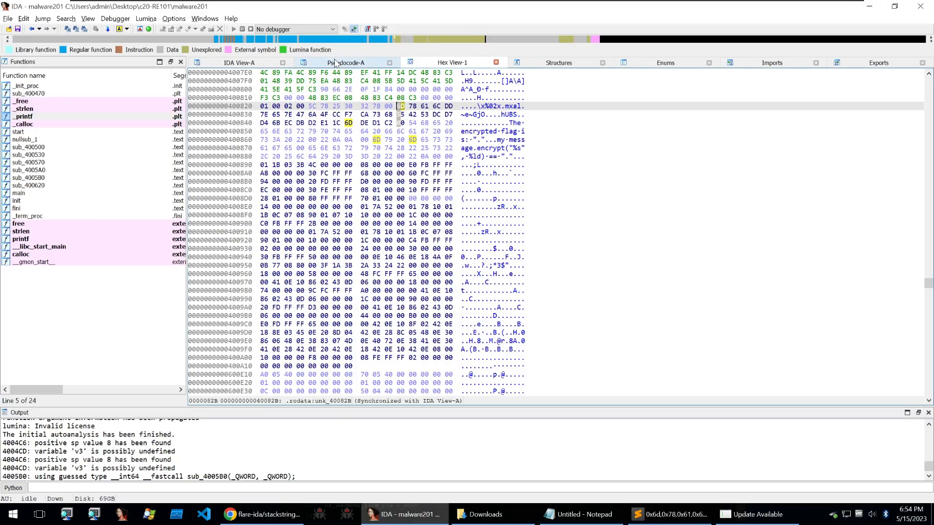
click(346, 62)
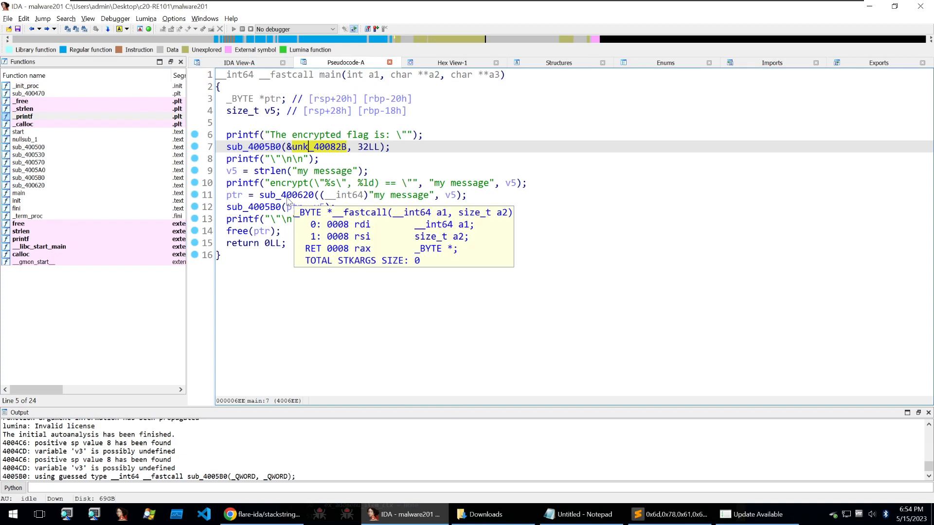
Open sub_400620 and study its (i % 0xFF) | 0xA0 key expression and 0xA0 constant
double_click(285, 194)
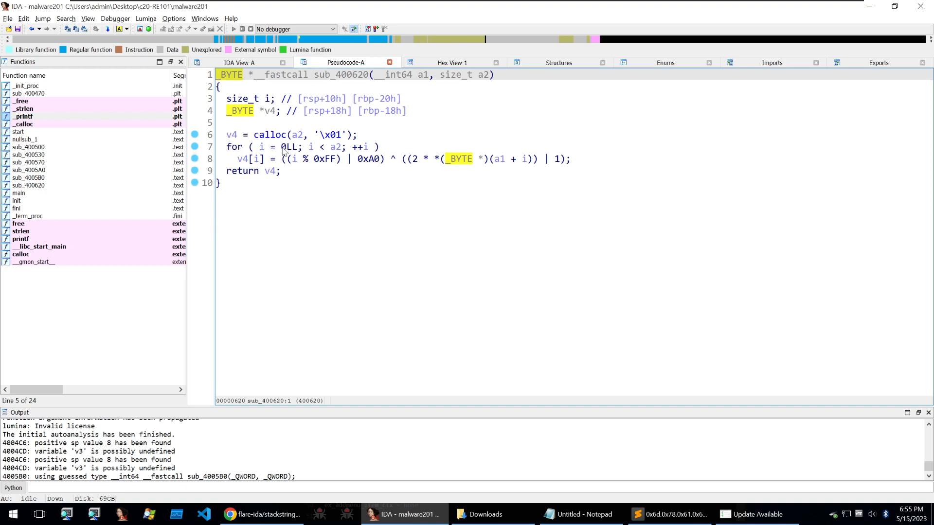
click(334, 147)
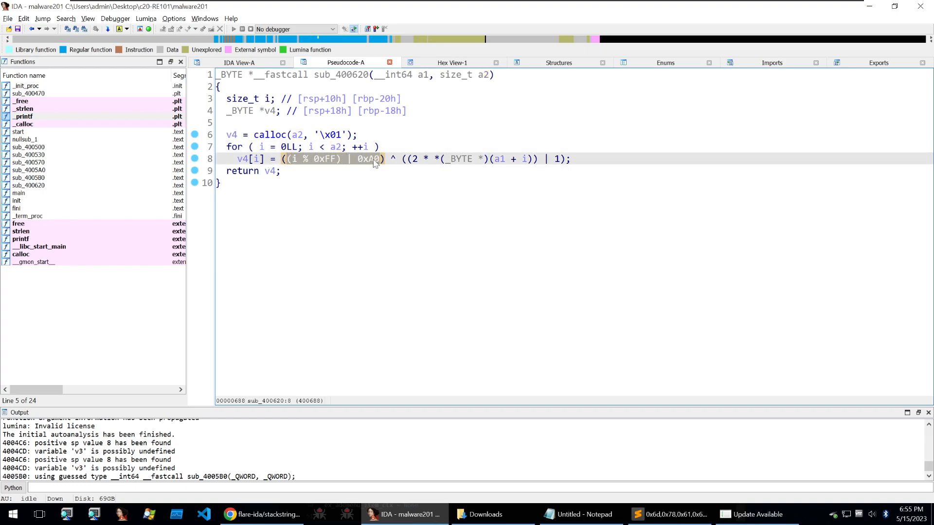
click(369, 159)
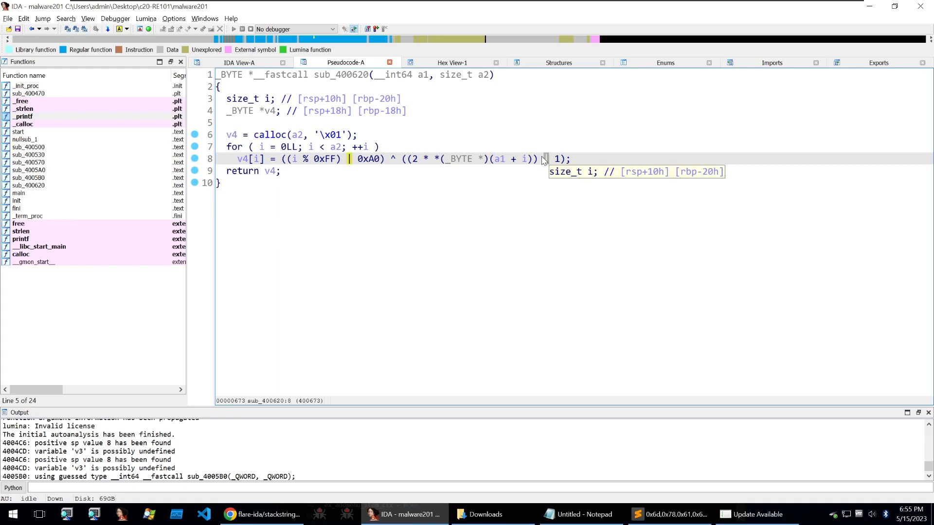
mouse_move(557, 169)
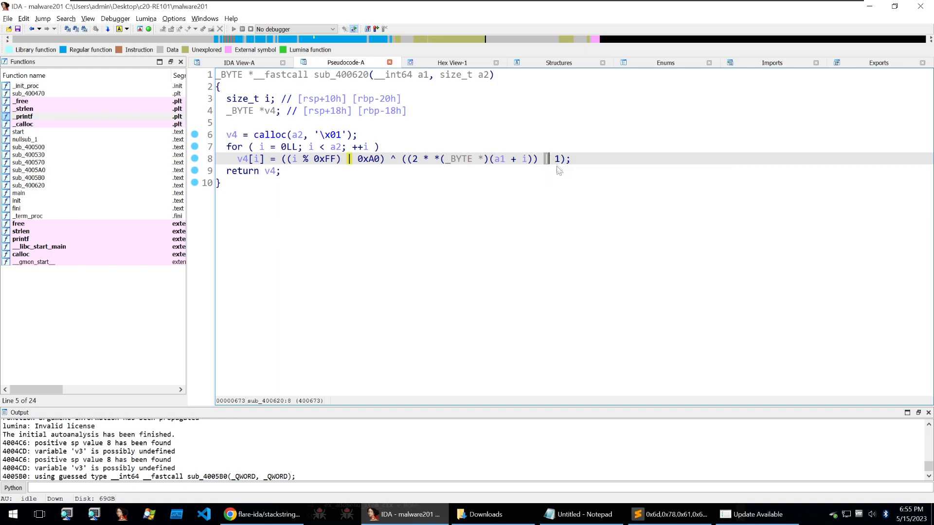
click(557, 159)
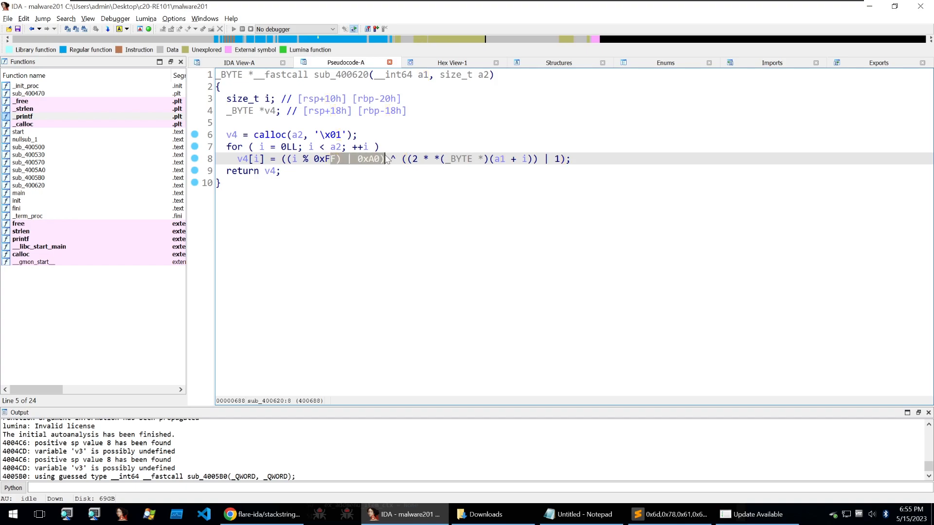
double_click(321, 159)
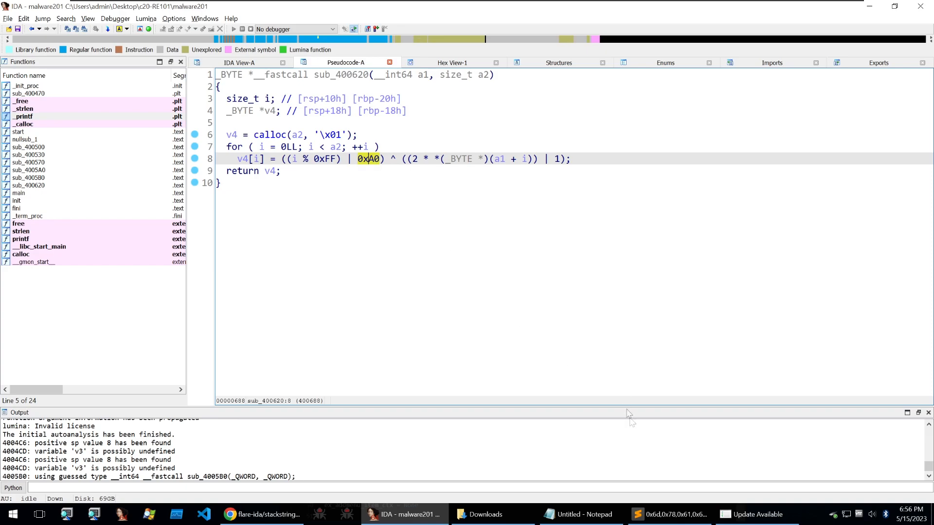
click(669, 514)
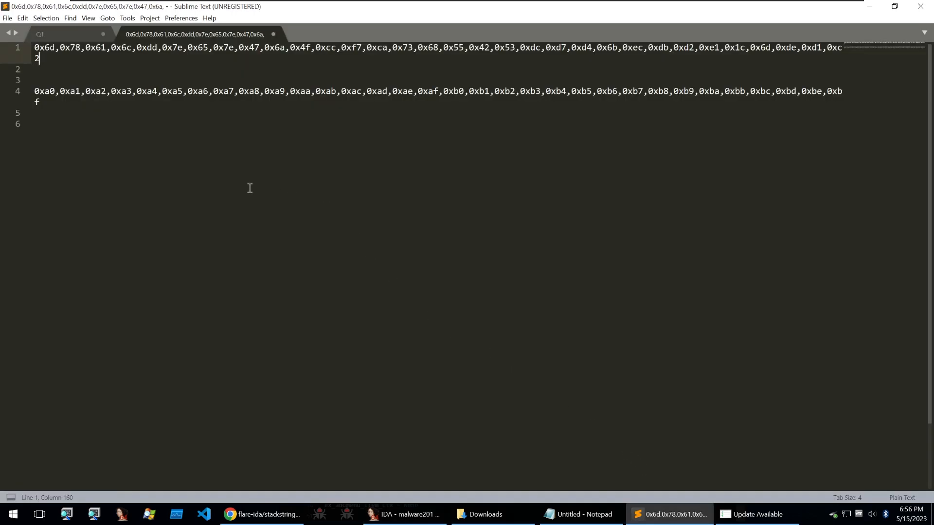
Open CyberChef in a new Chrome tab from the 'cyberchef' address suggestion
double_click(44, 91)
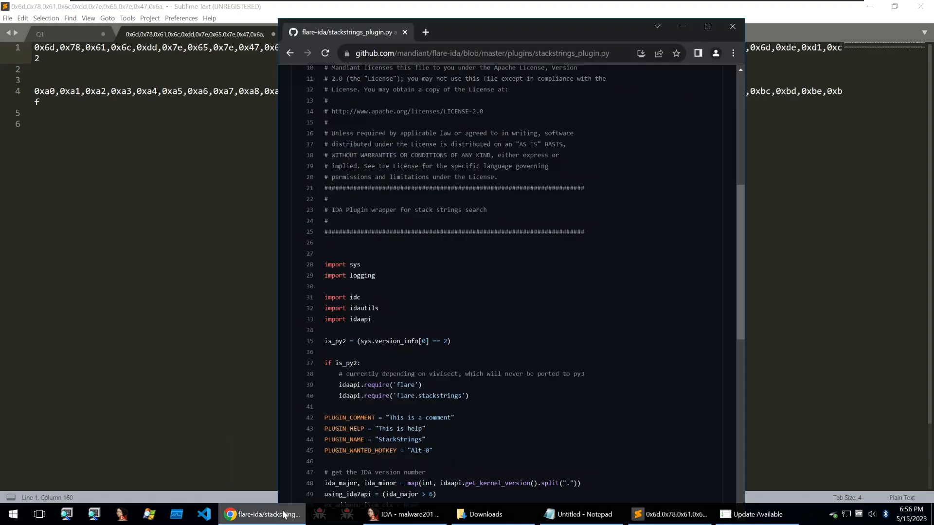
text(cyberchef)
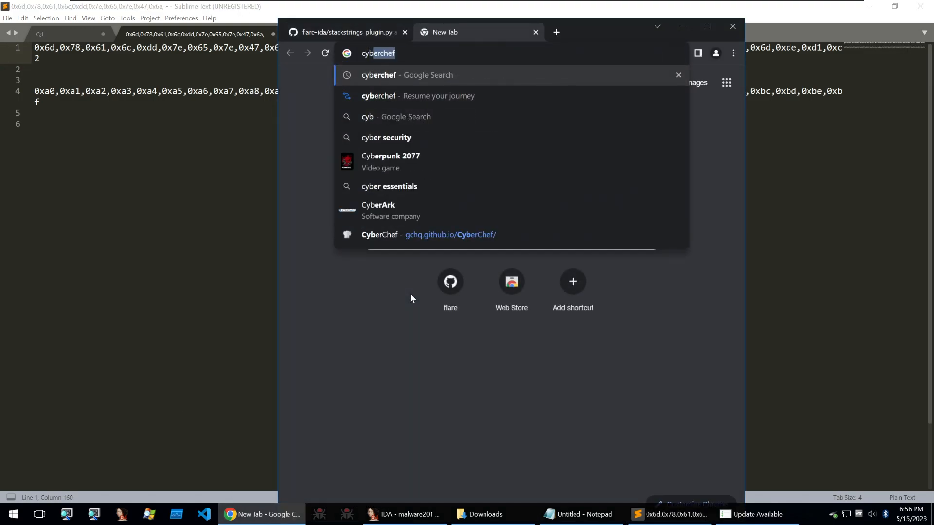
click(379, 234)
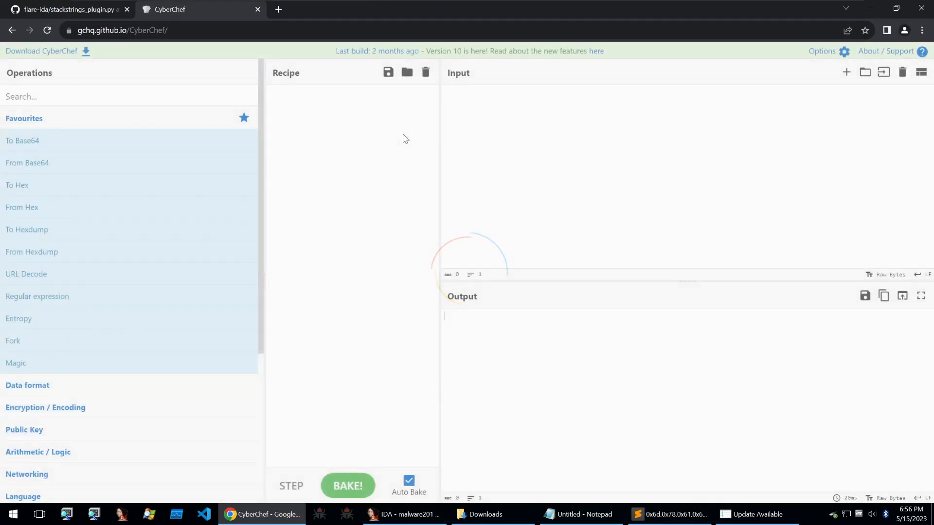
Add From Hex to the recipe and copy the encrypted byte list from the notes
text(fr)
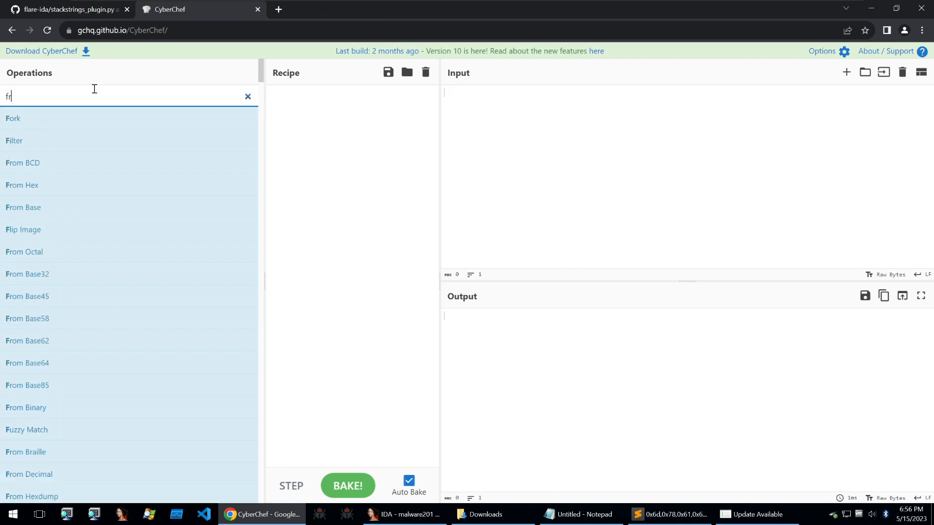
text(from hex)
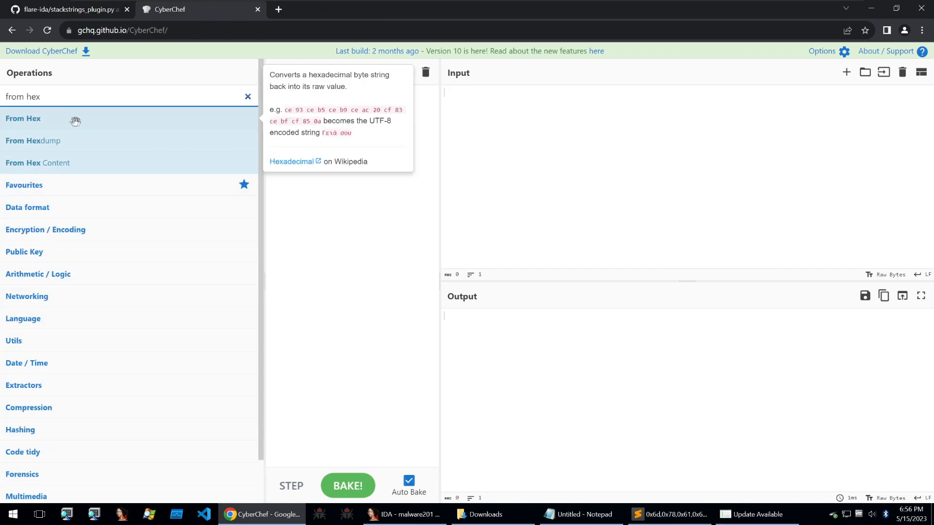
click(669, 514)
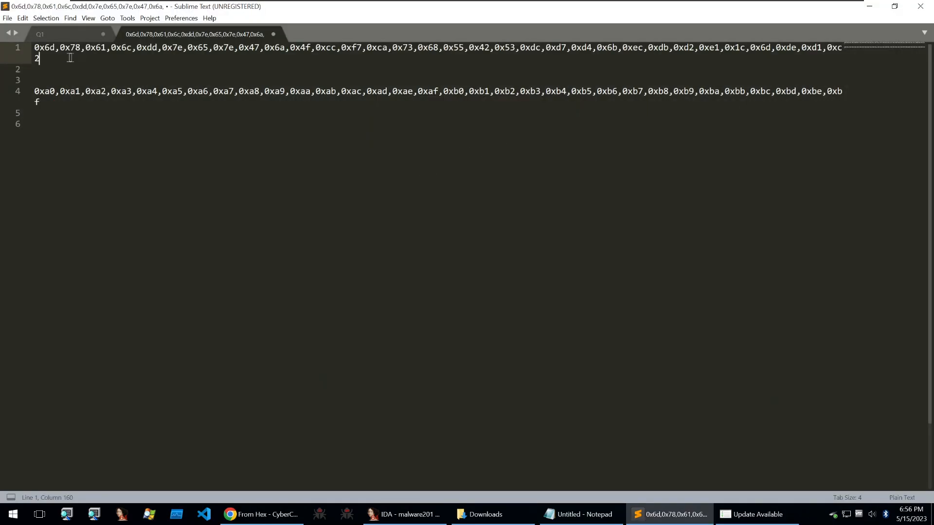
click(260, 514)
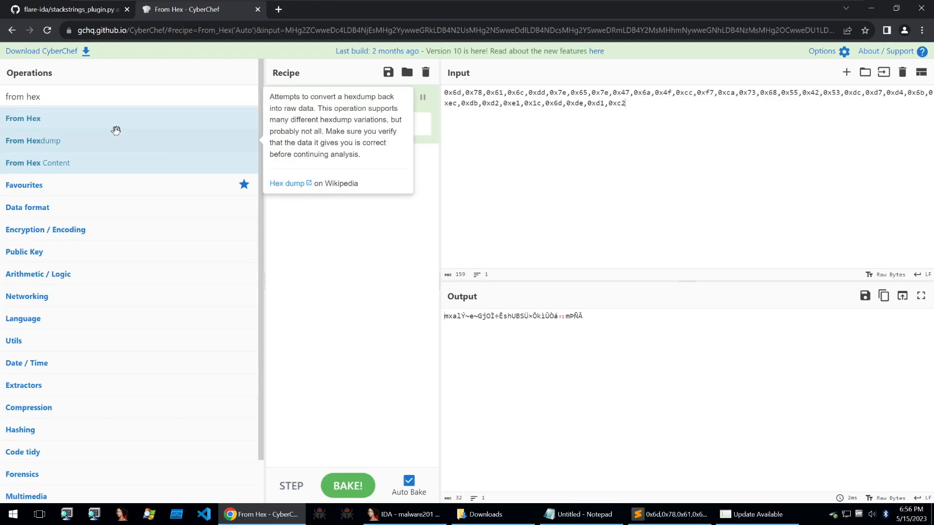
Add XOR to the recipe and copy the 0xa0–0xbf key line from the notes
text(xor)
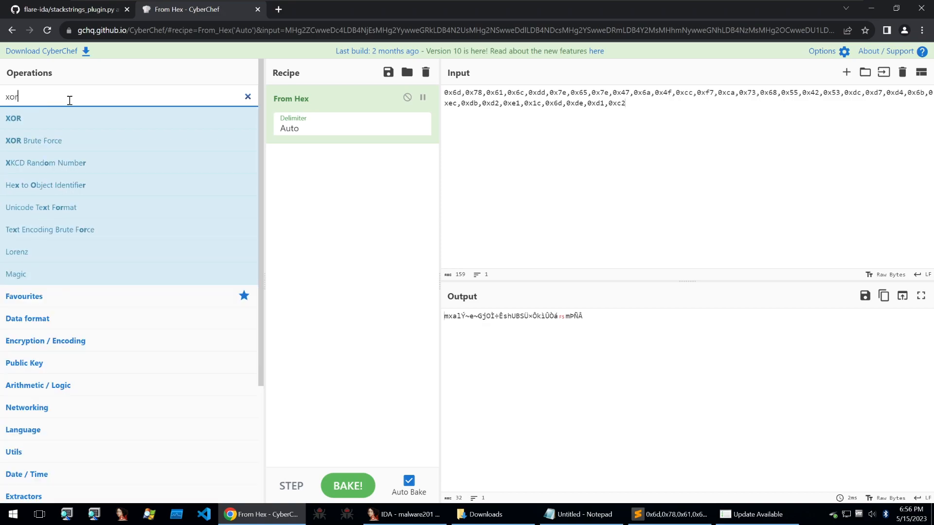
double_click(13, 117)
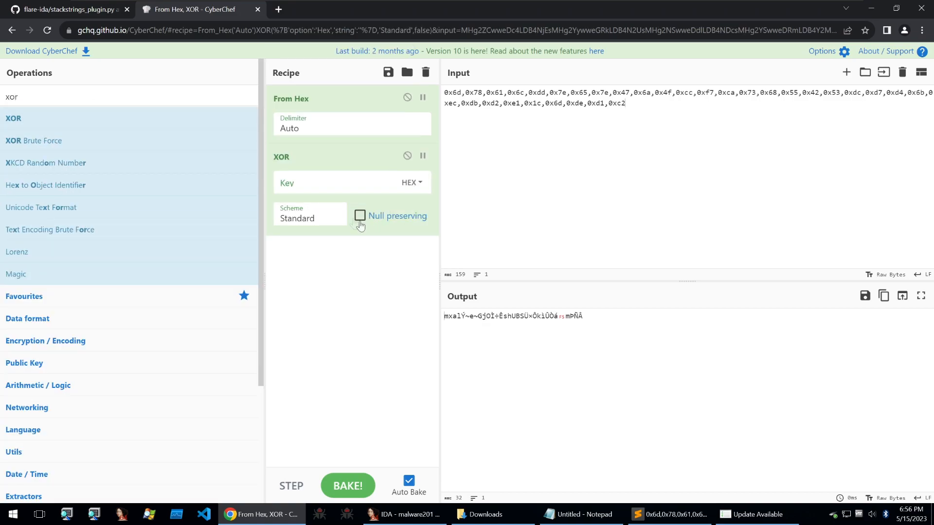
click(332, 183)
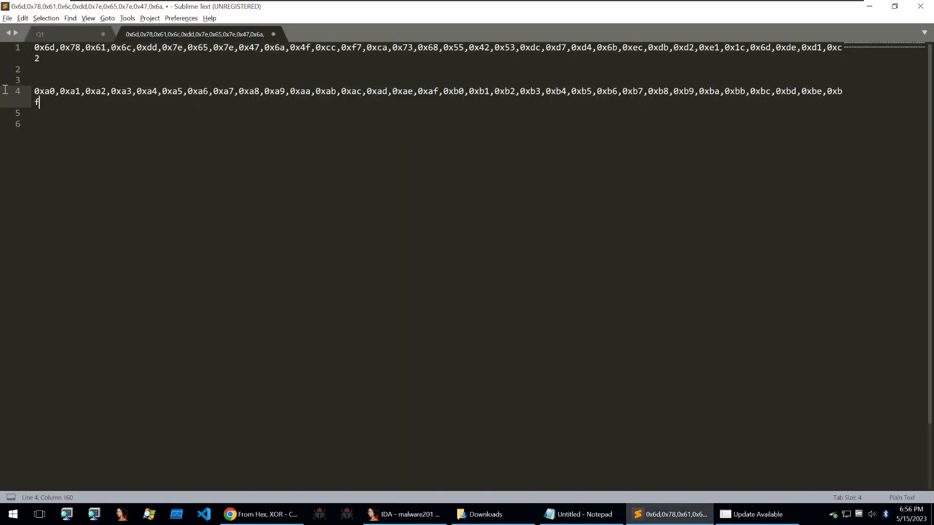
triple_click(238, 91)
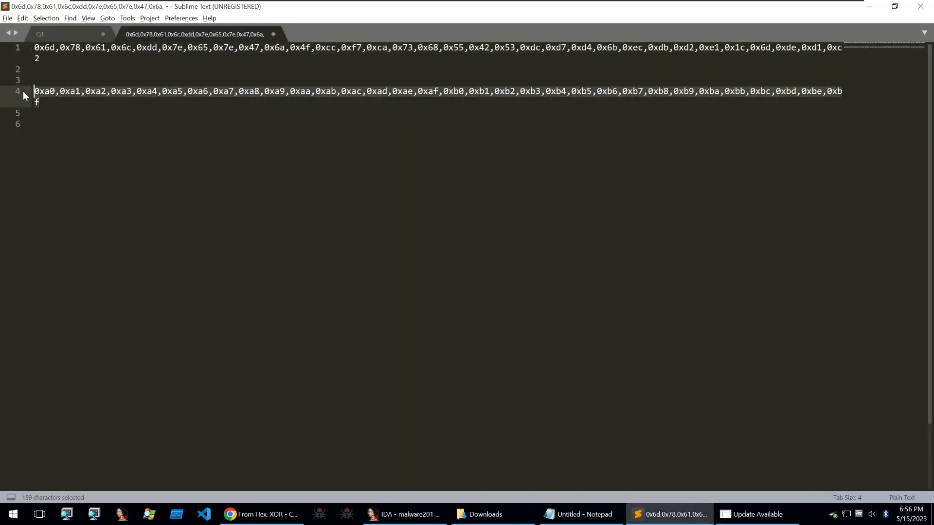
click(259, 514)
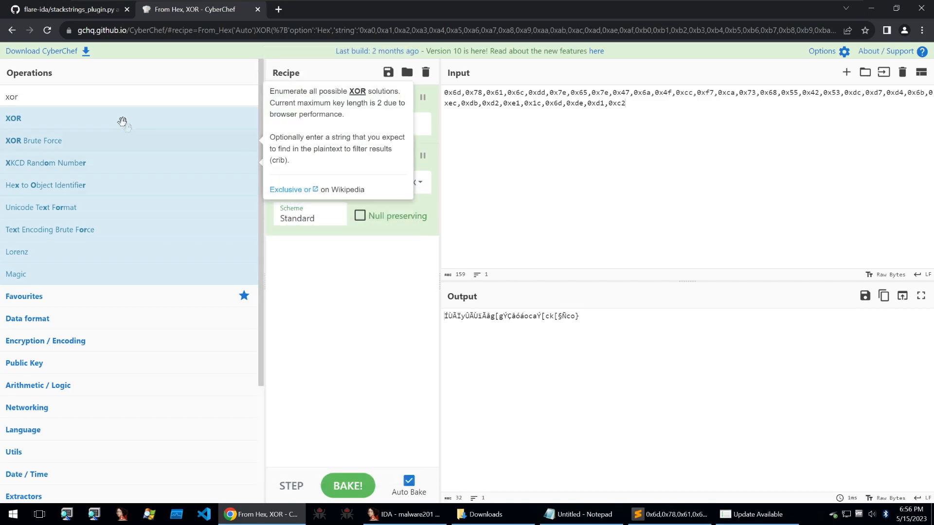
text(bit)
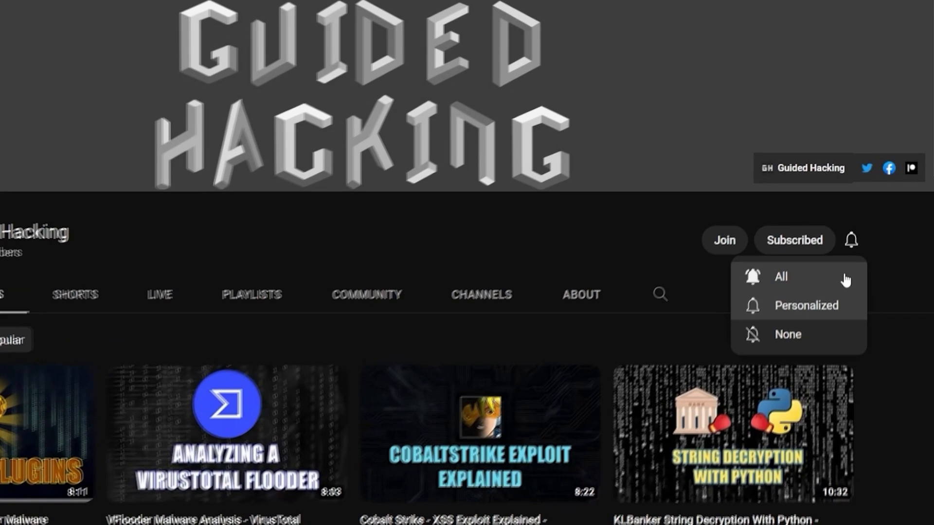
click(780, 277)
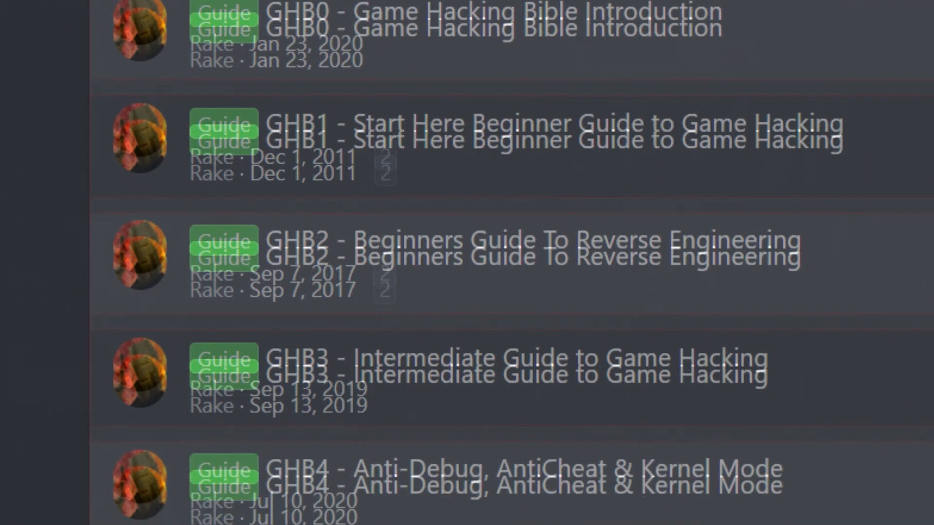
scroll(down, 3)
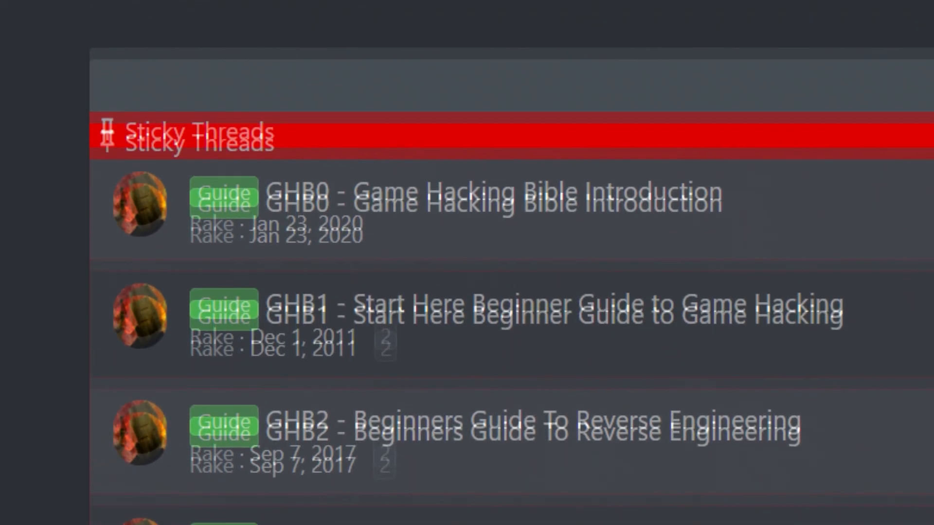